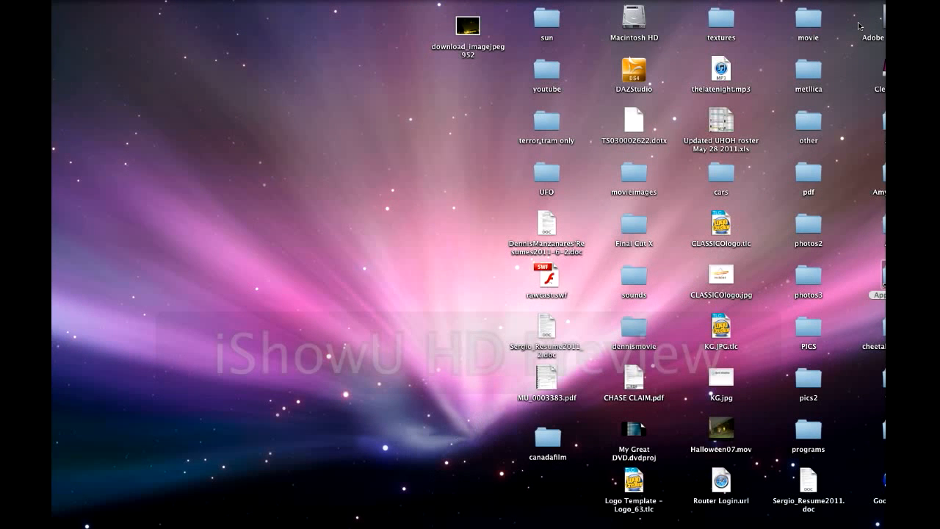
{"action": "mouse_move", "coordinate": [436, 204]}
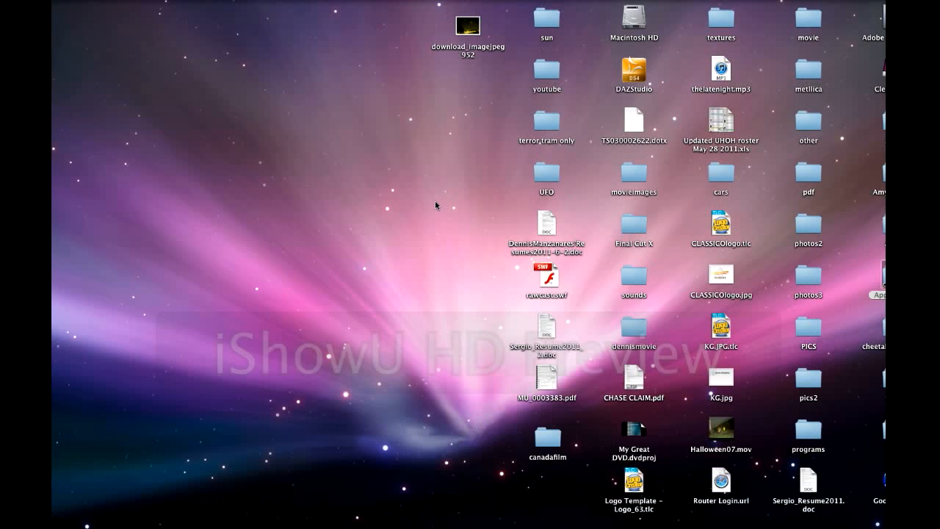
{"action": "mouse_move", "coordinate": [432, 208]}
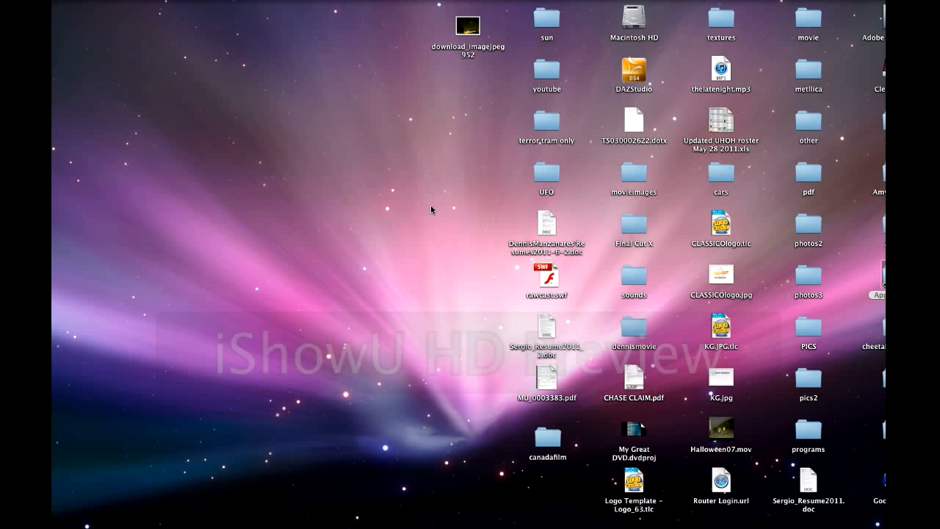
{"action": "mouse_move", "coordinate": [435, 182]}
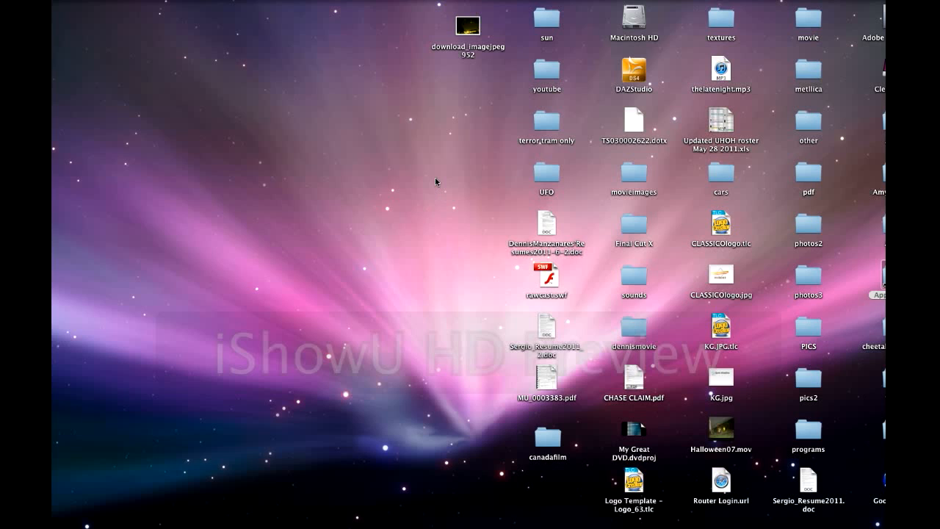
{"action": "mouse_move", "coordinate": [547, 3]}
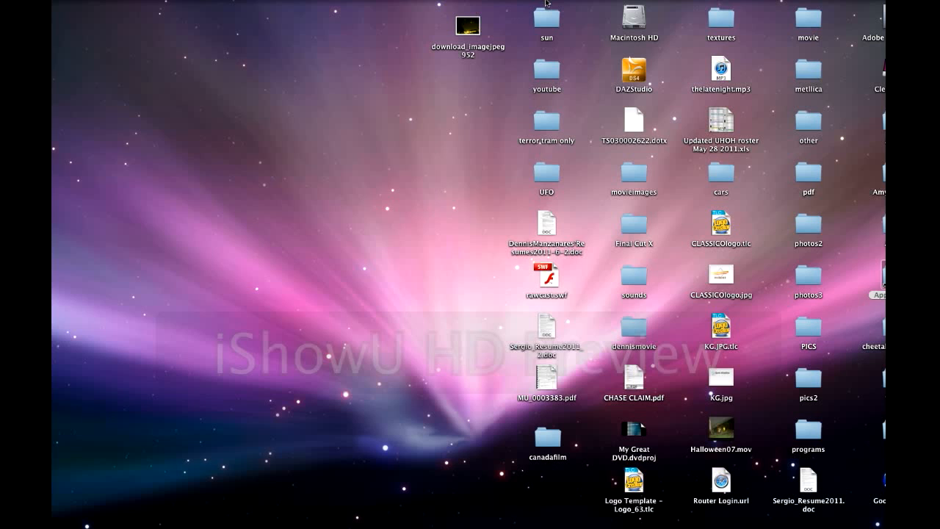
{"action": "mouse_move", "coordinate": [546, 17]}
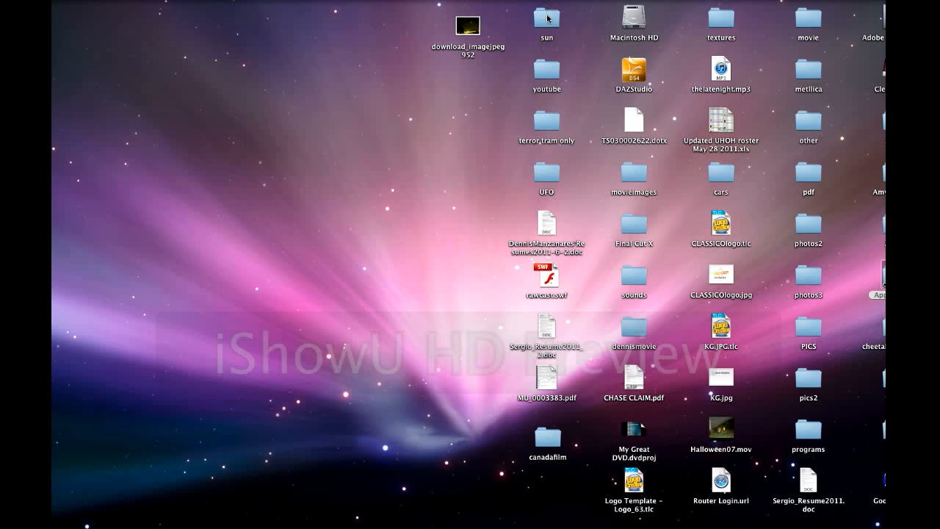
Open the sun folder and preview the first 20111108 sun JPEG in Finder
{"action": "double_click", "coordinate": [546, 18]}
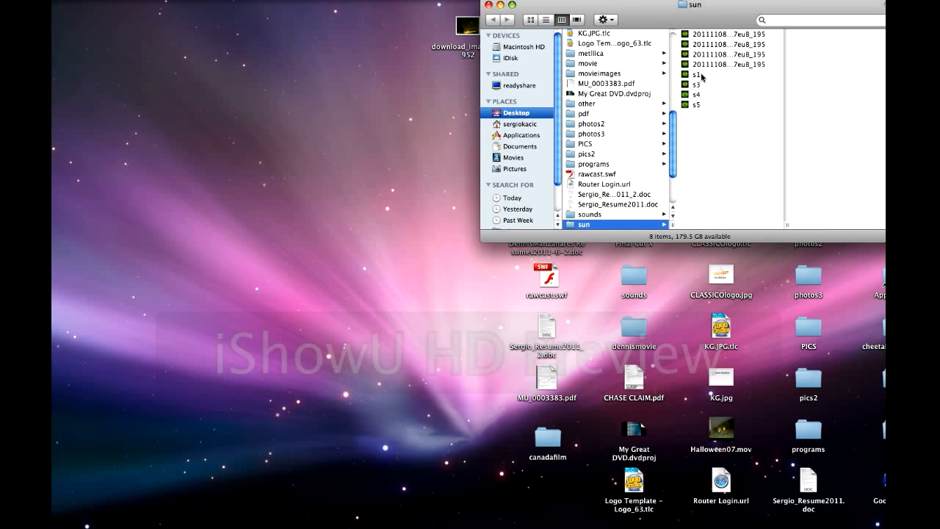
{"action": "mouse_move", "coordinate": [693, 94]}
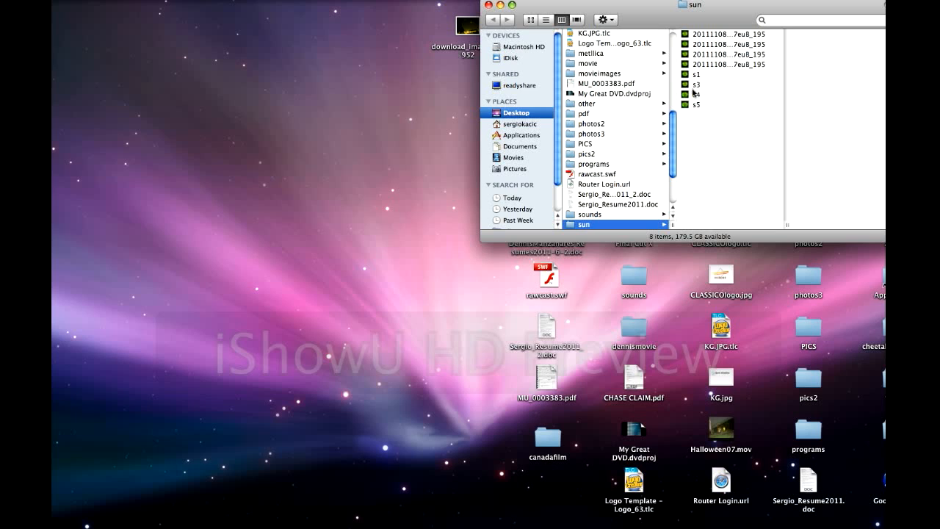
{"action": "mouse_move", "coordinate": [687, 16]}
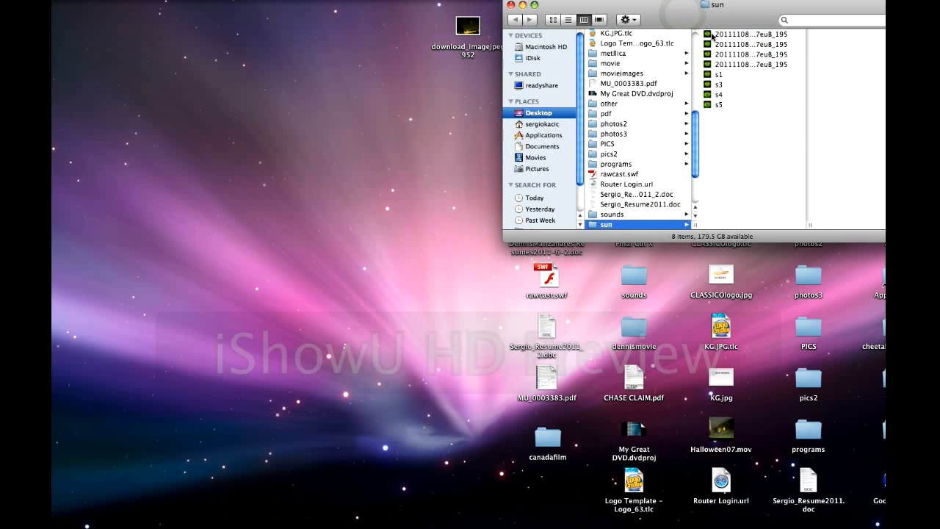
{"action": "left_click", "coordinate": [749, 34]}
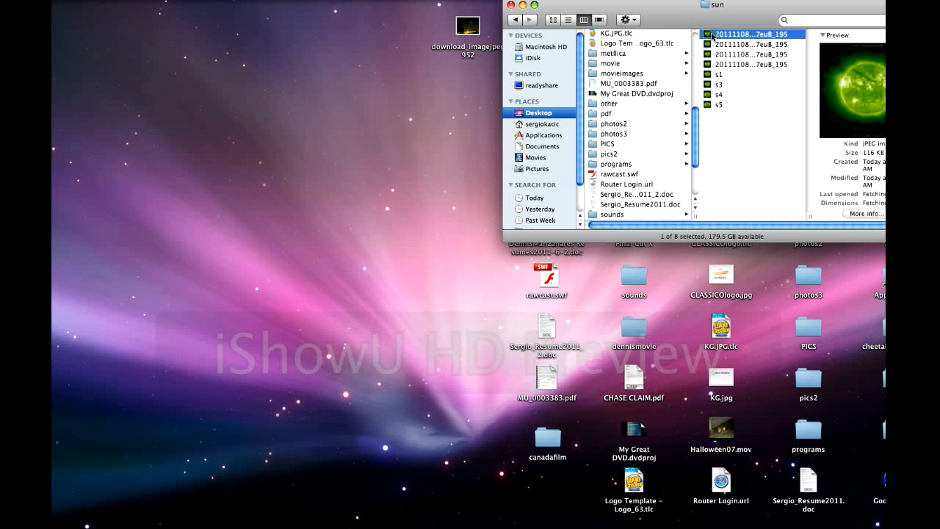
Open the first sun JPEG (01:16:31) in Preview
{"action": "double_click", "coordinate": [752, 34]}
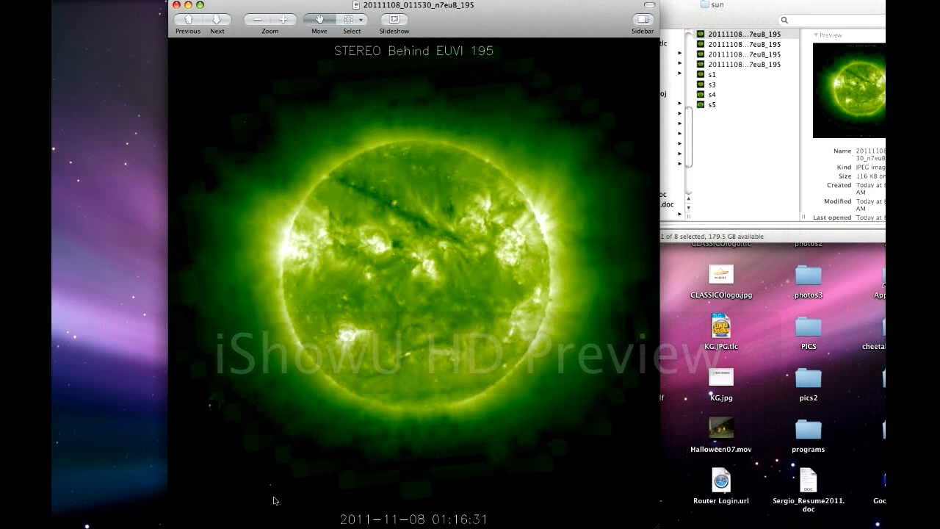
{"action": "mouse_move", "coordinate": [382, 173]}
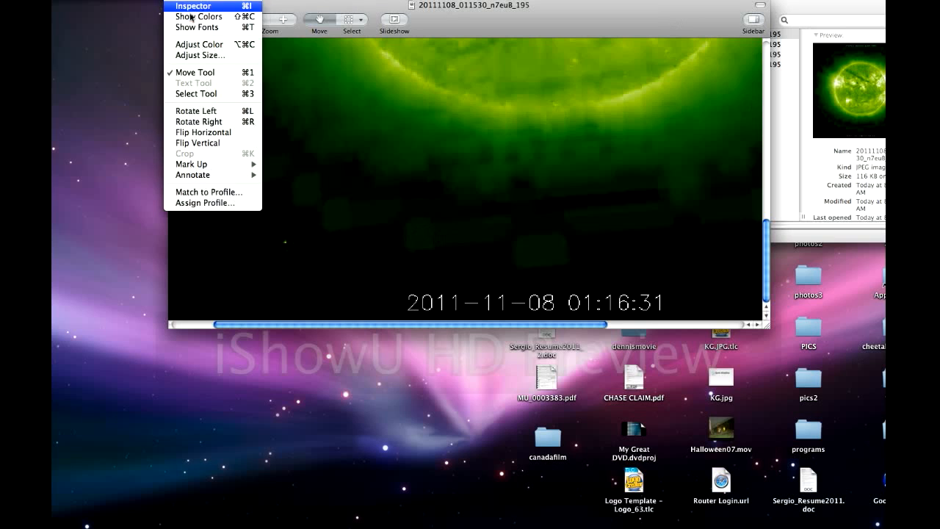
{"action": "mouse_move", "coordinate": [198, 44]}
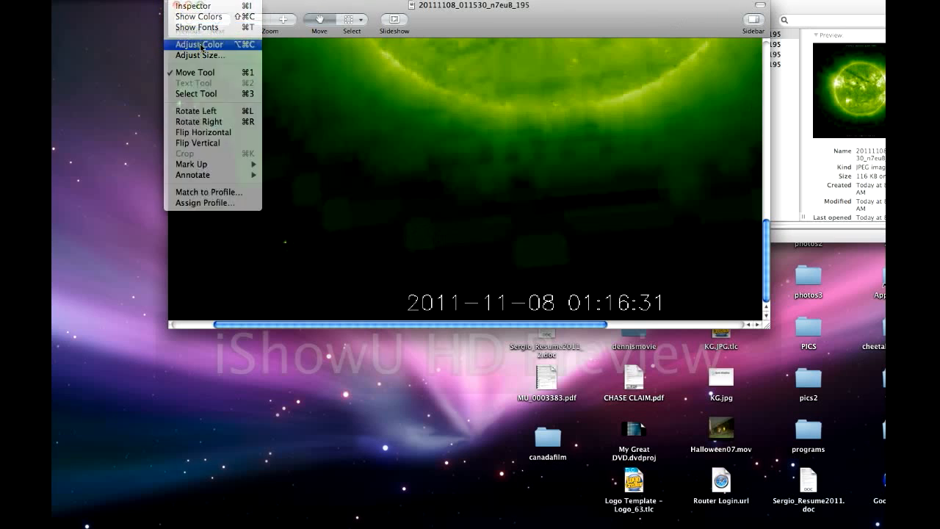
Apply Auto Levels in Adjust Color and advance to the 01:36:31 sun image
{"action": "left_click", "coordinate": [196, 45]}
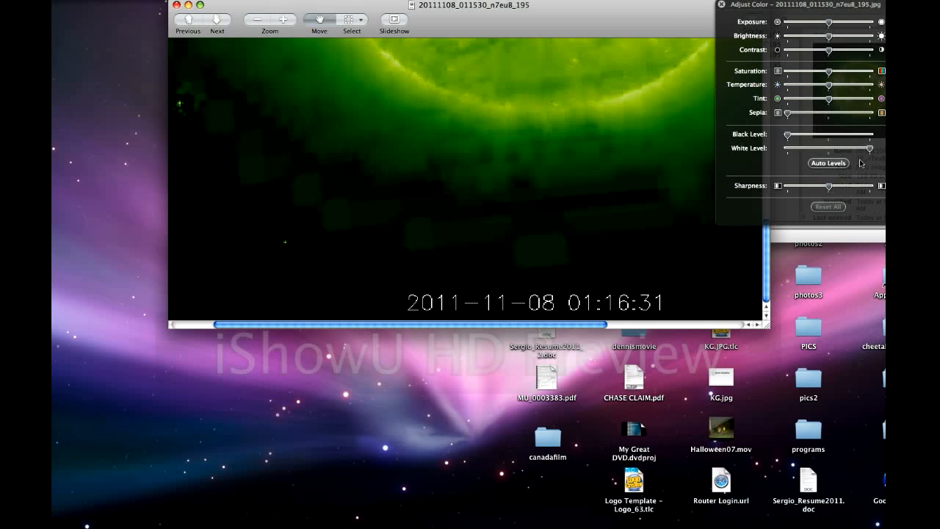
{"action": "left_click", "coordinate": [828, 162]}
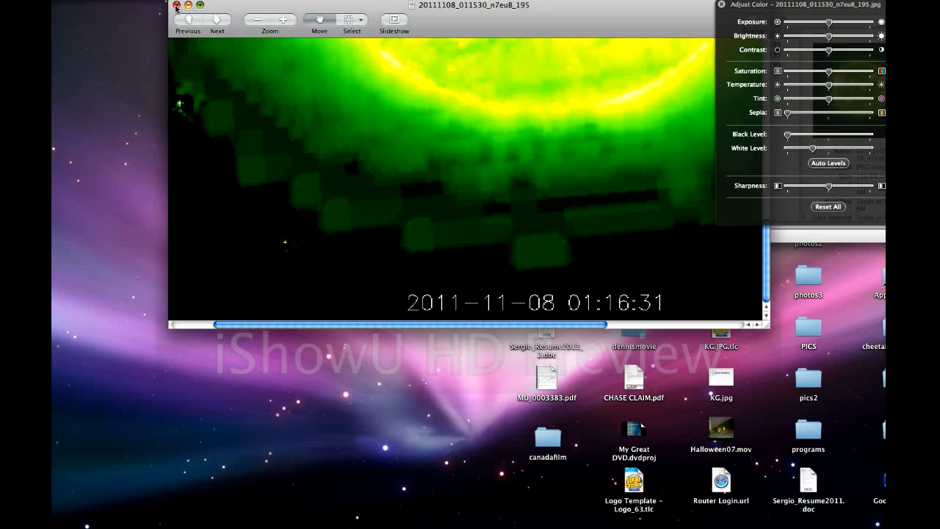
{"action": "left_click", "coordinate": [176, 6]}
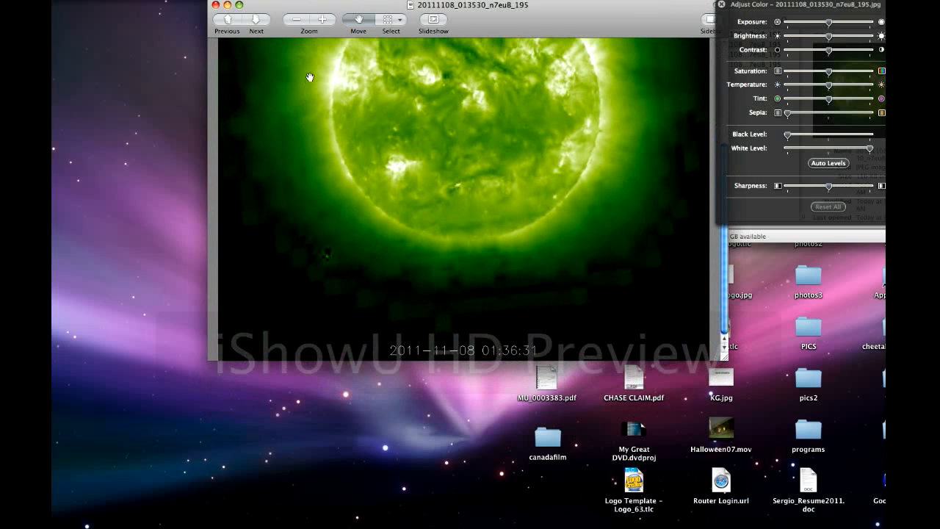
Zoom in on the dark space and the small green speck beside the 01:36:31 sun
{"action": "left_click", "coordinate": [322, 21]}
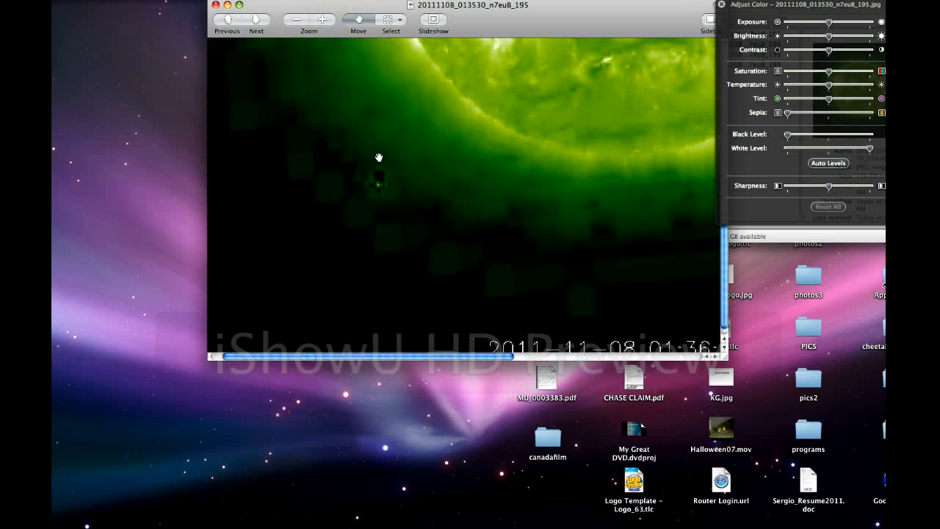
{"action": "mouse_move", "coordinate": [370, 185]}
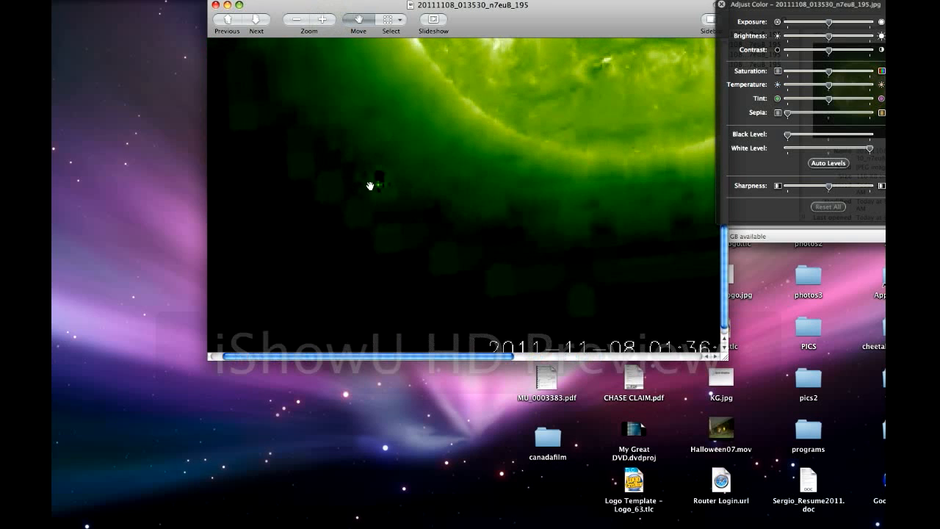
{"action": "mouse_move", "coordinate": [391, 185]}
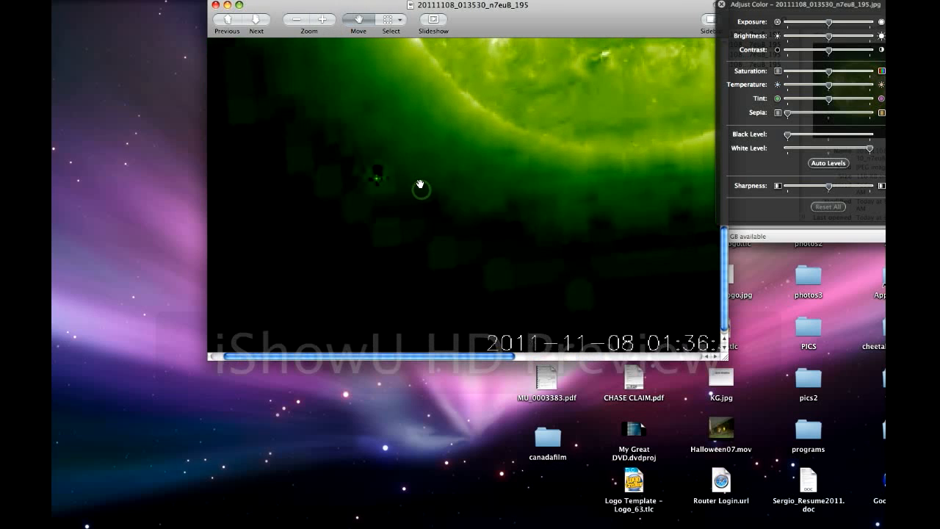
{"action": "left_click", "coordinate": [293, 21]}
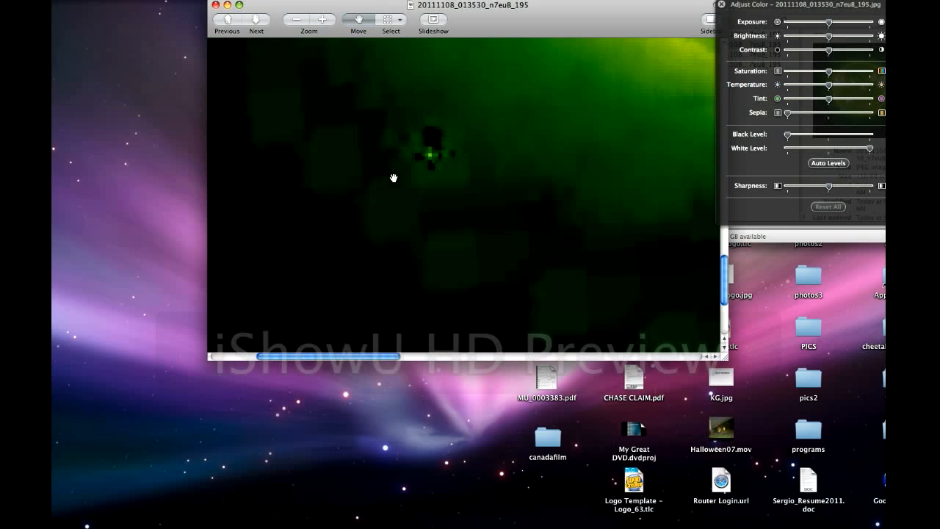
{"action": "mouse_move", "coordinate": [339, 111]}
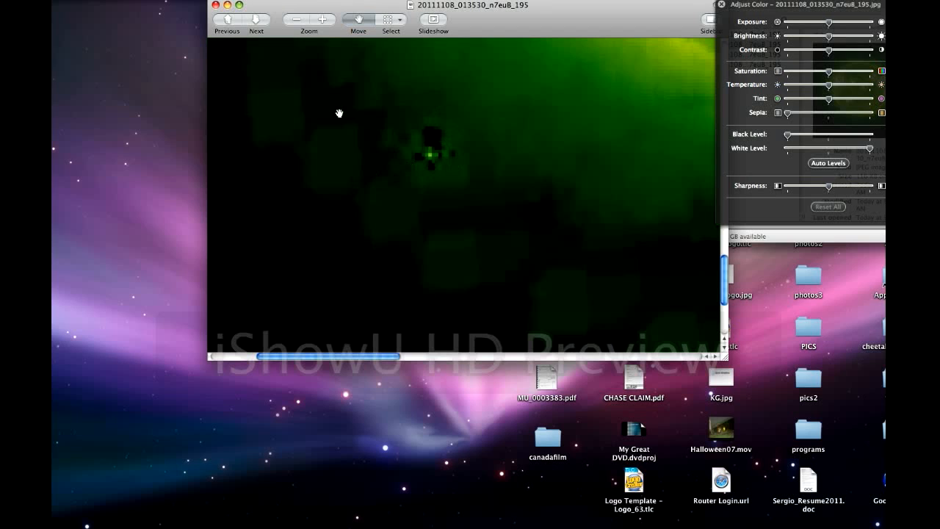
{"action": "mouse_move", "coordinate": [414, 189]}
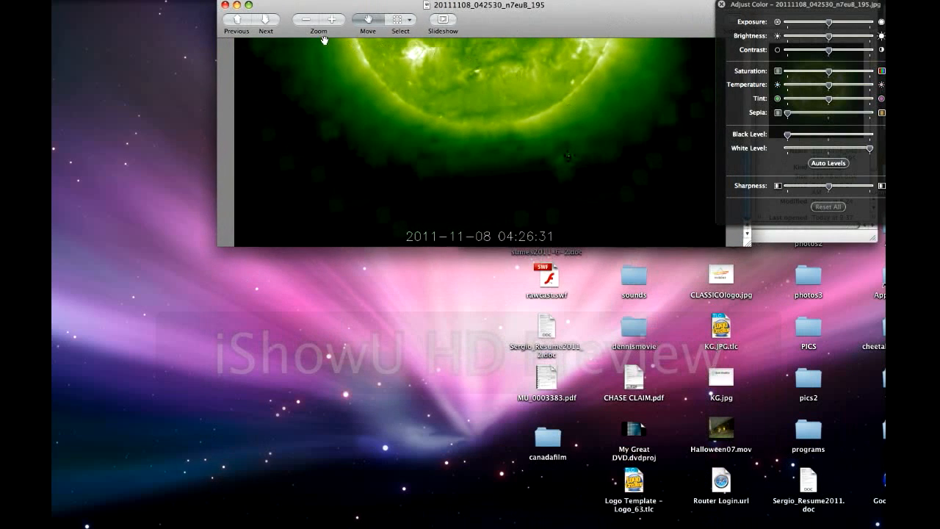
Zoom in on the dark object beside the sun's lower edge in the 04:26:31 image
{"action": "left_click", "coordinate": [331, 19]}
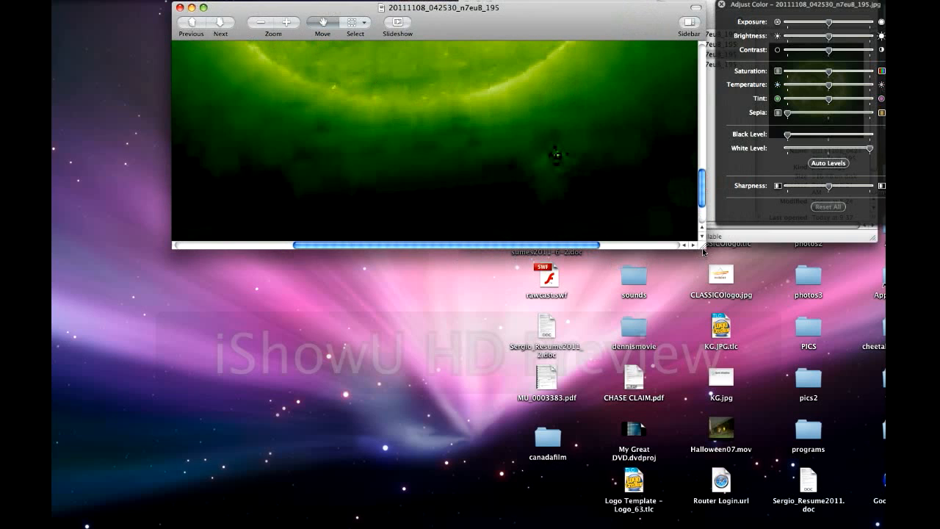
{"action": "left_click", "coordinate": [287, 22]}
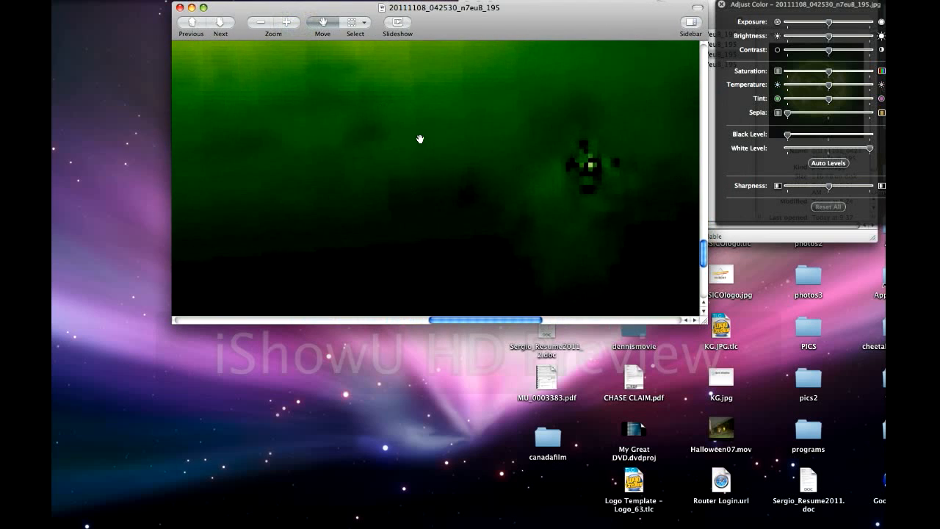
{"action": "mouse_move", "coordinate": [526, 261]}
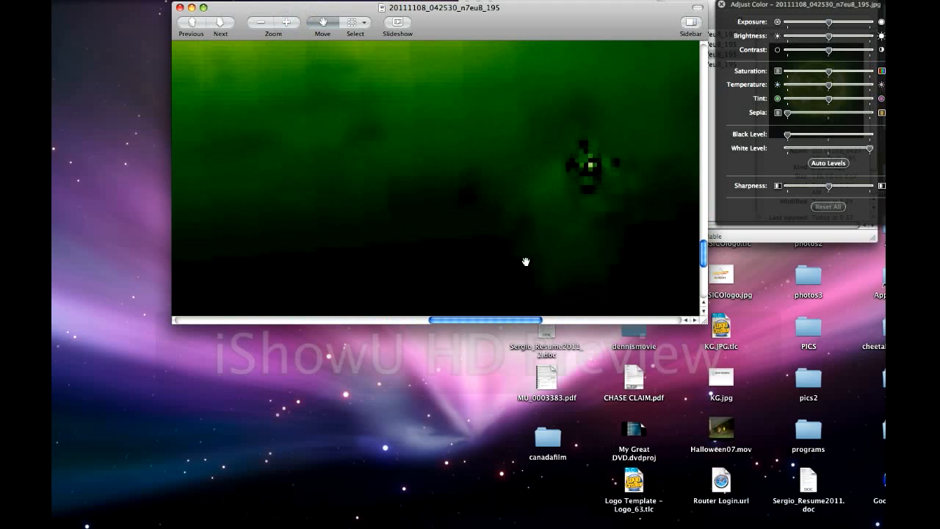
{"action": "mouse_move", "coordinate": [597, 117]}
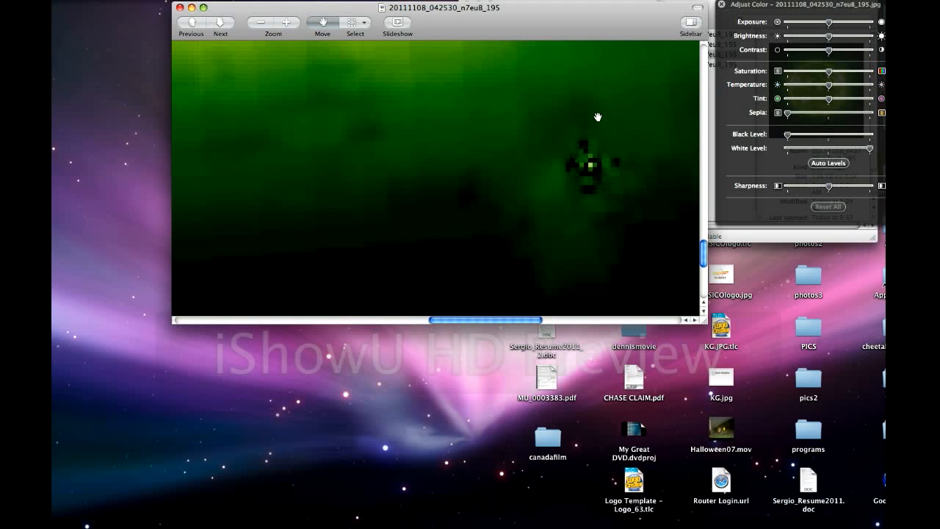
{"action": "mouse_move", "coordinate": [611, 157]}
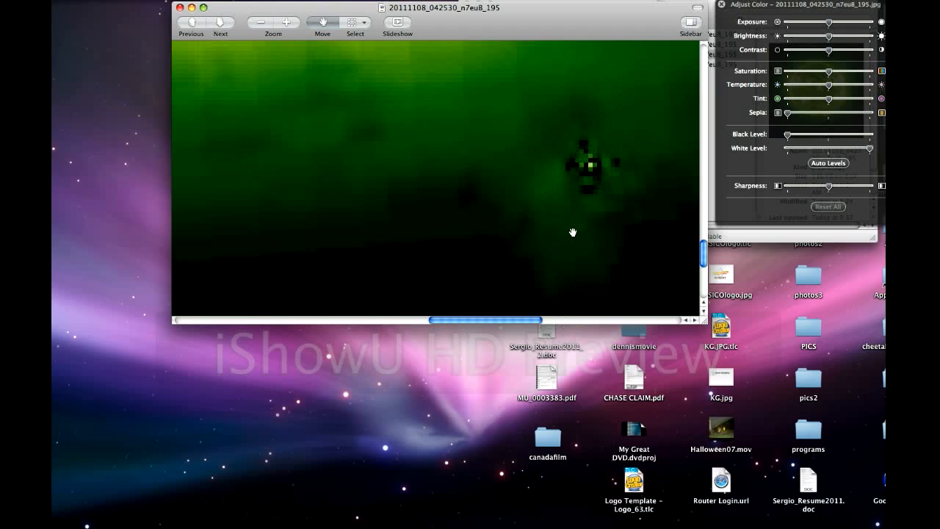
{"action": "mouse_move", "coordinate": [649, 268]}
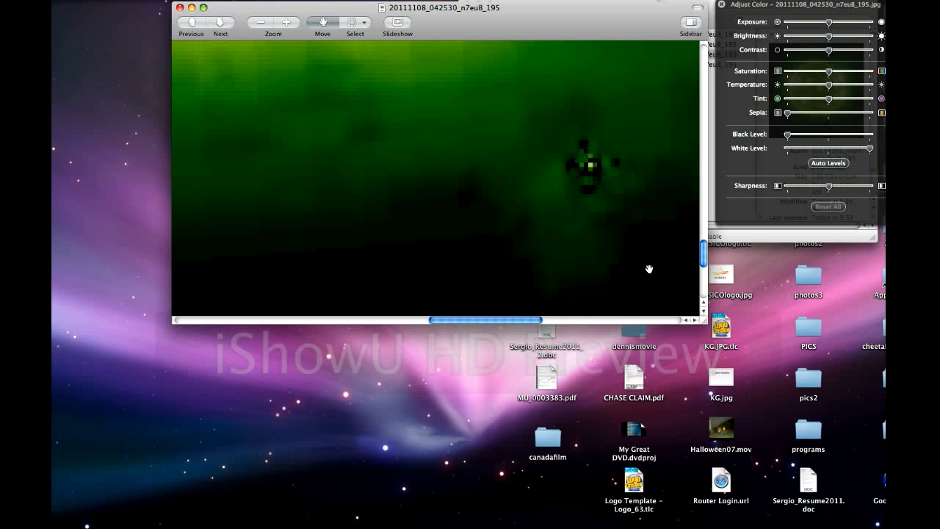
{"action": "mouse_move", "coordinate": [504, 373]}
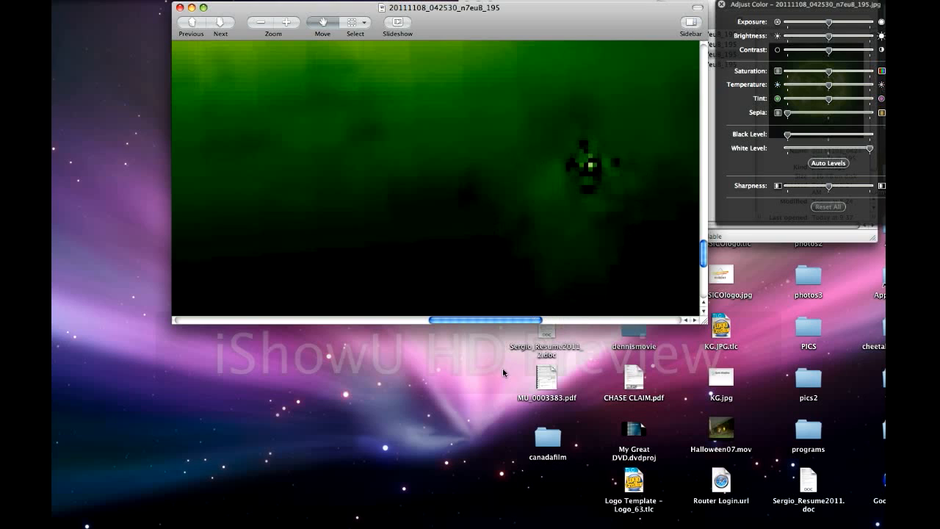
{"action": "mouse_move", "coordinate": [535, 171]}
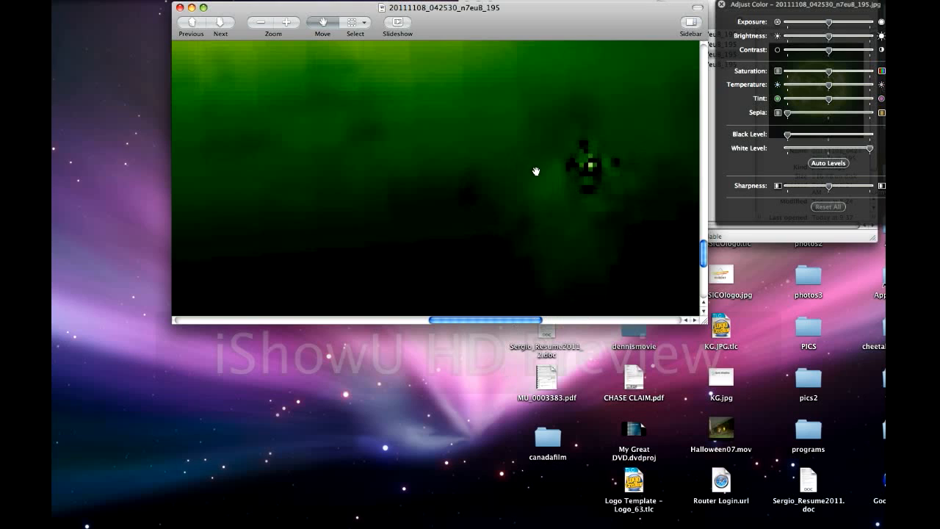
{"action": "mouse_move", "coordinate": [593, 163]}
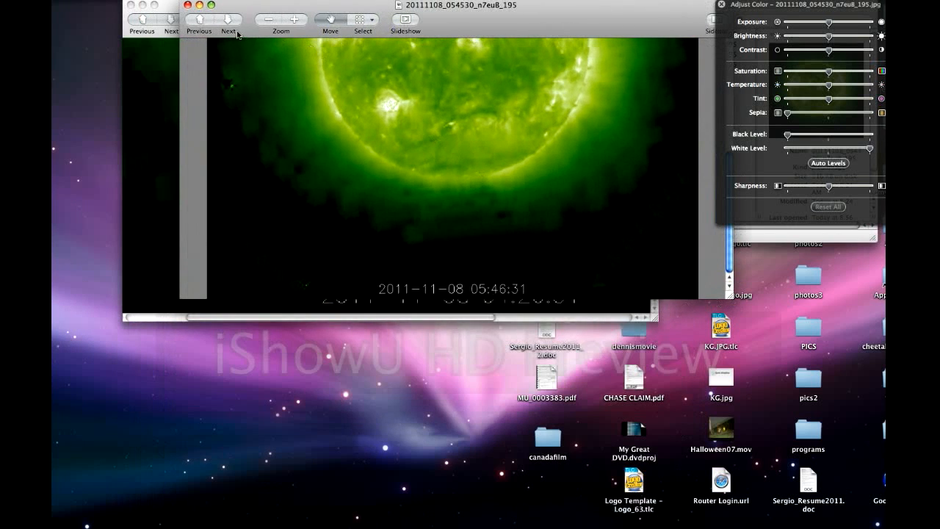
Magnify the small green object off the sun's edge, then close the 05:46:31 image
{"action": "left_click", "coordinate": [280, 21]}
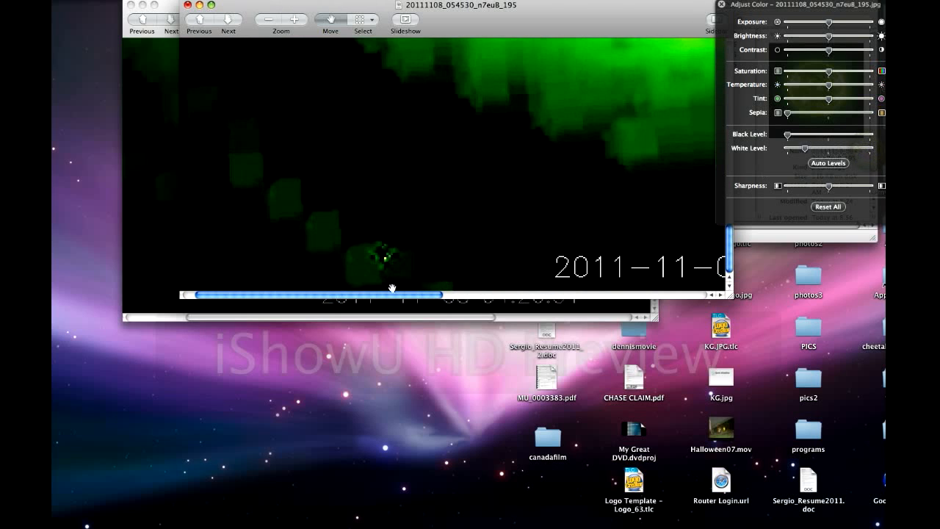
{"action": "mouse_move", "coordinate": [843, 229]}
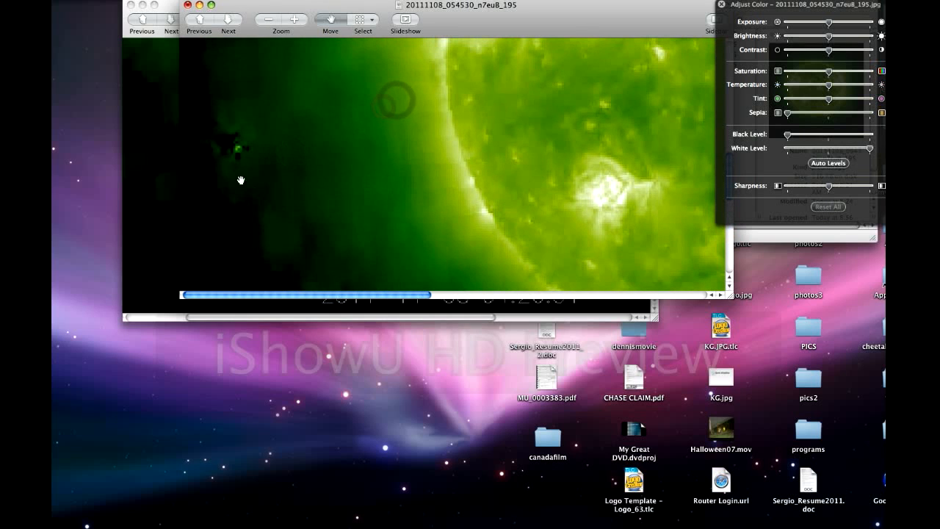
{"action": "left_click", "coordinate": [294, 21]}
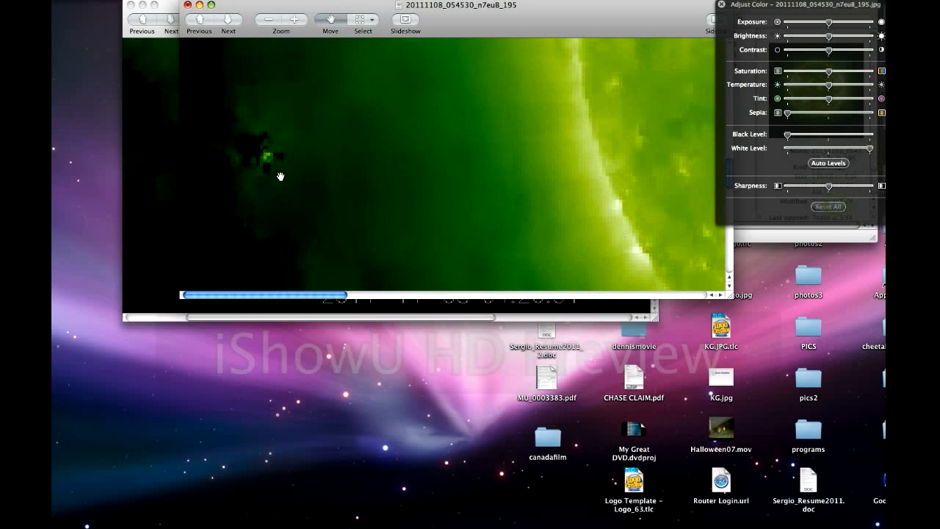
{"action": "left_click", "coordinate": [191, 5]}
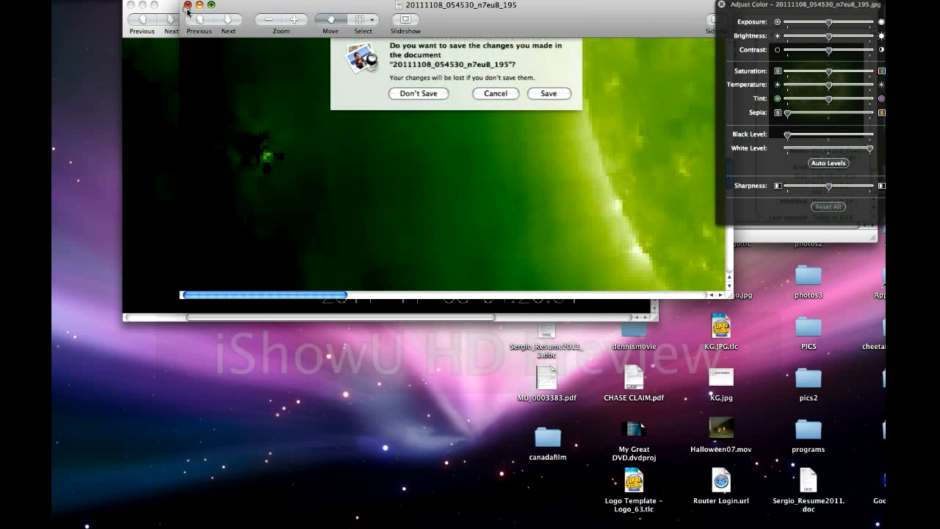
Discard the changes, then zoom in on the s3 sun image before s4 is opened
{"action": "left_click", "coordinate": [417, 94]}
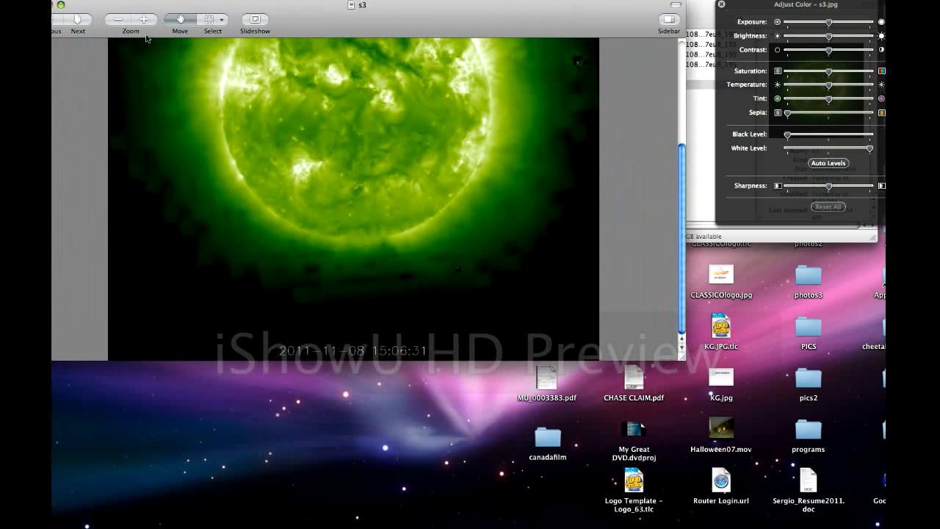
{"action": "left_click", "coordinate": [144, 20]}
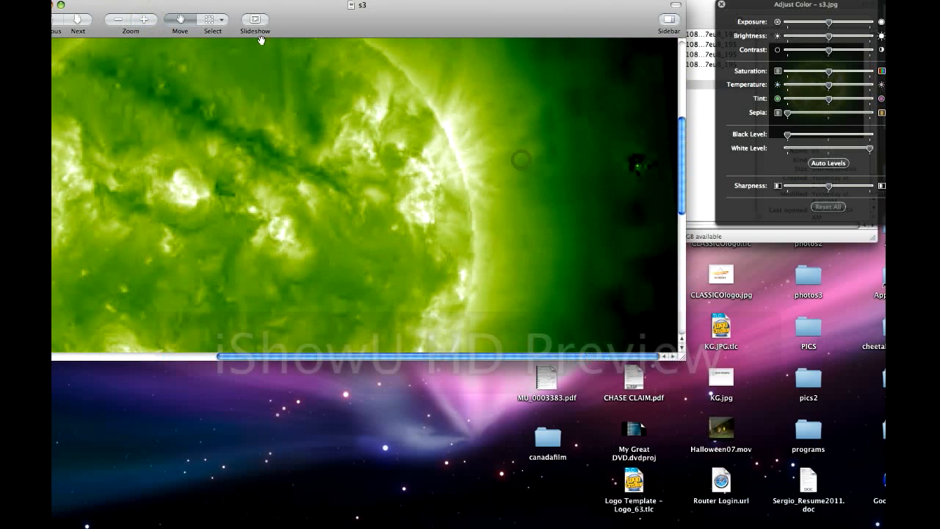
{"action": "left_click", "coordinate": [131, 20]}
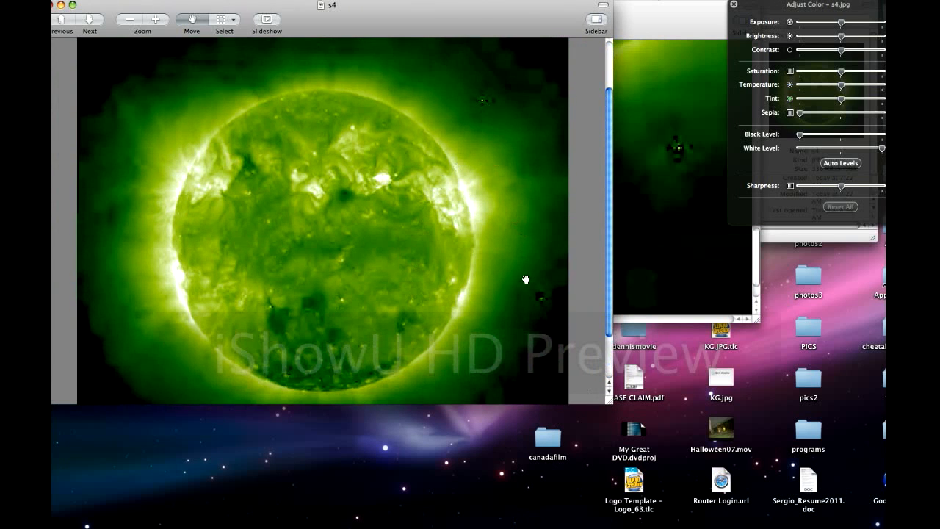
Bring the earlier image forward and zoom s4 toward the dark spot near the sun's edge
{"action": "left_click", "coordinate": [155, 20]}
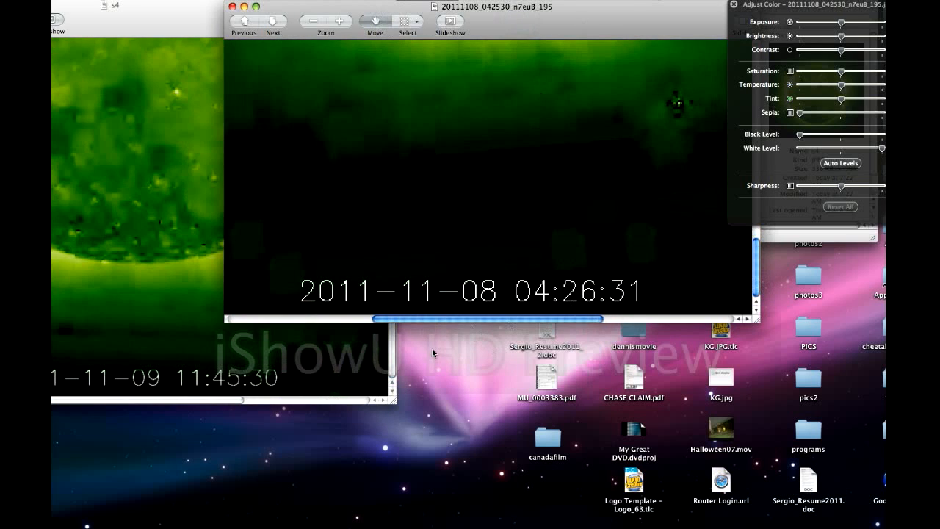
{"action": "mouse_move", "coordinate": [188, 66]}
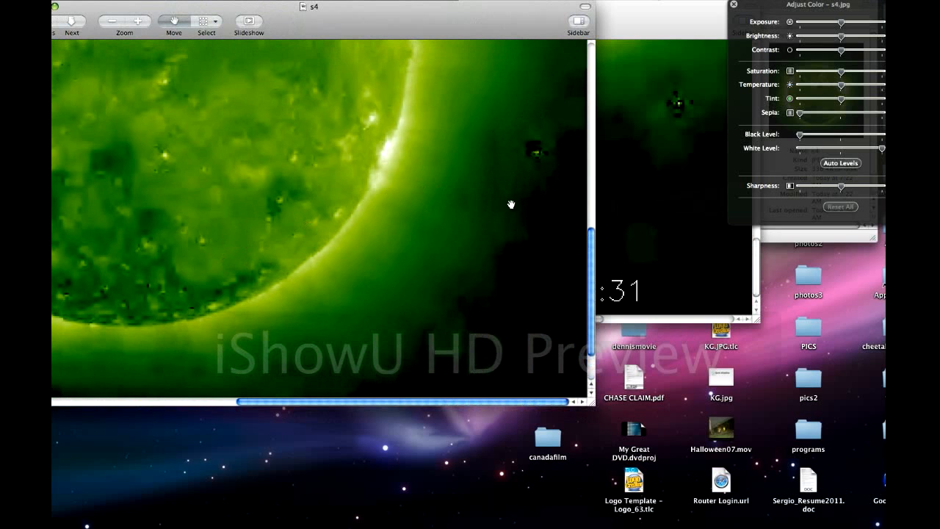
{"action": "mouse_move", "coordinate": [389, 85]}
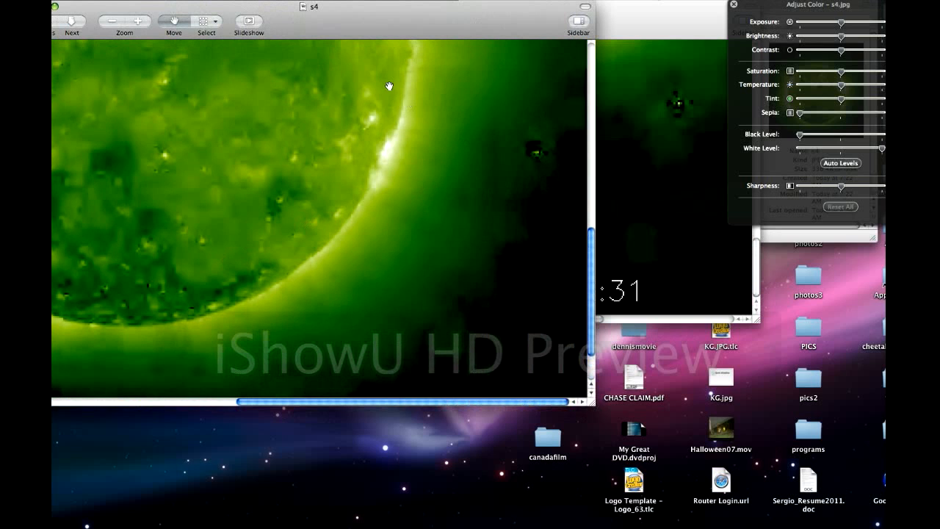
{"action": "left_click", "coordinate": [123, 22]}
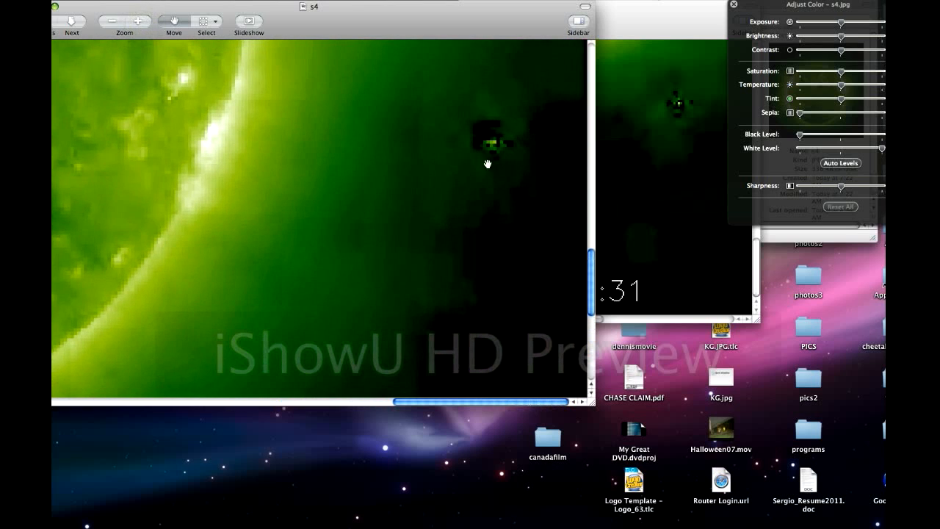
{"action": "mouse_move", "coordinate": [499, 152]}
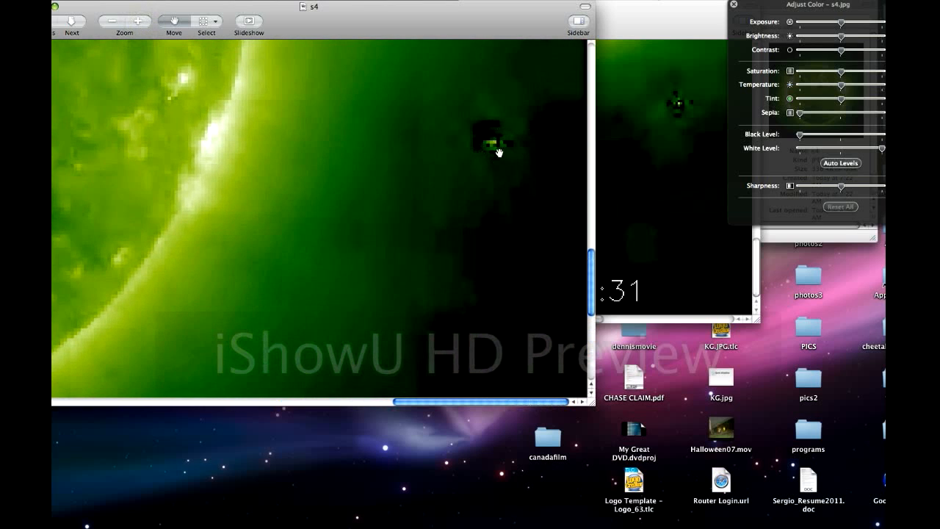
{"action": "mouse_move", "coordinate": [110, 22]}
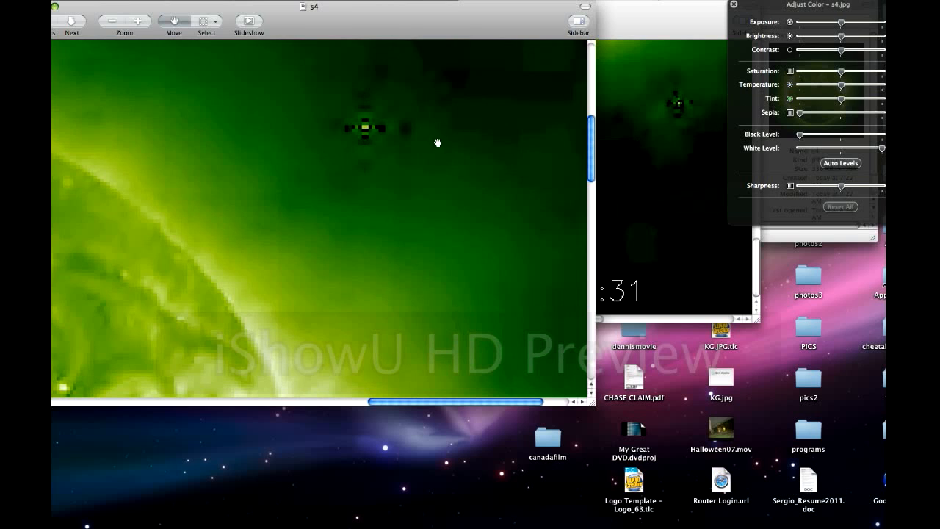
{"action": "mouse_move", "coordinate": [159, 41]}
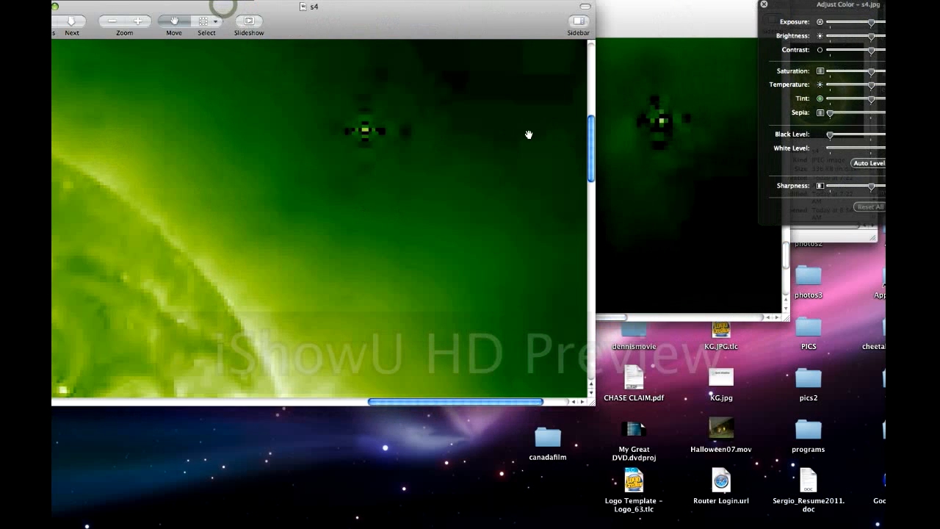
{"action": "mouse_move", "coordinate": [682, 126]}
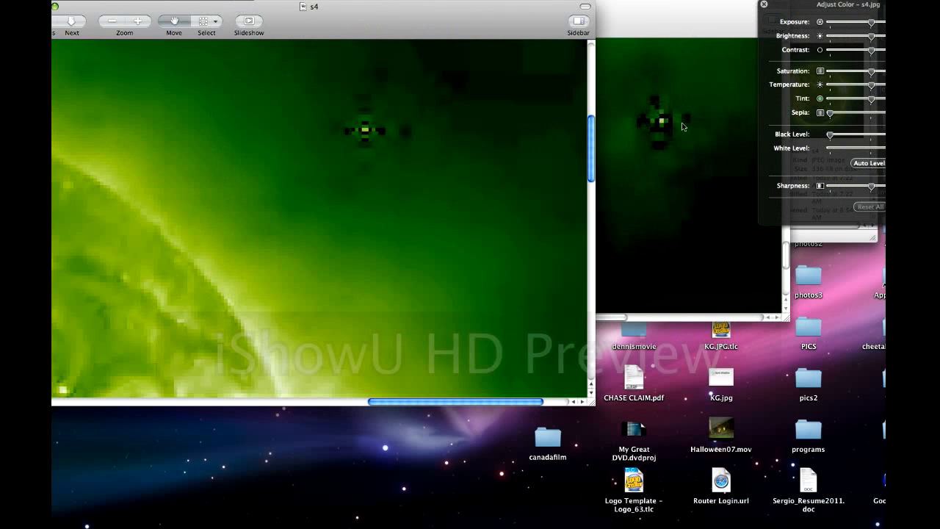
{"action": "mouse_move", "coordinate": [664, 120]}
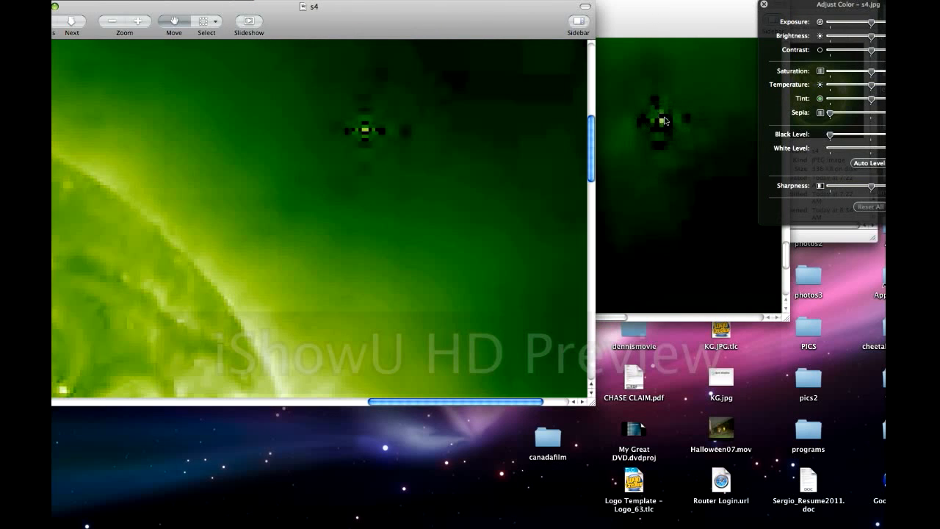
{"action": "mouse_move", "coordinate": [683, 132]}
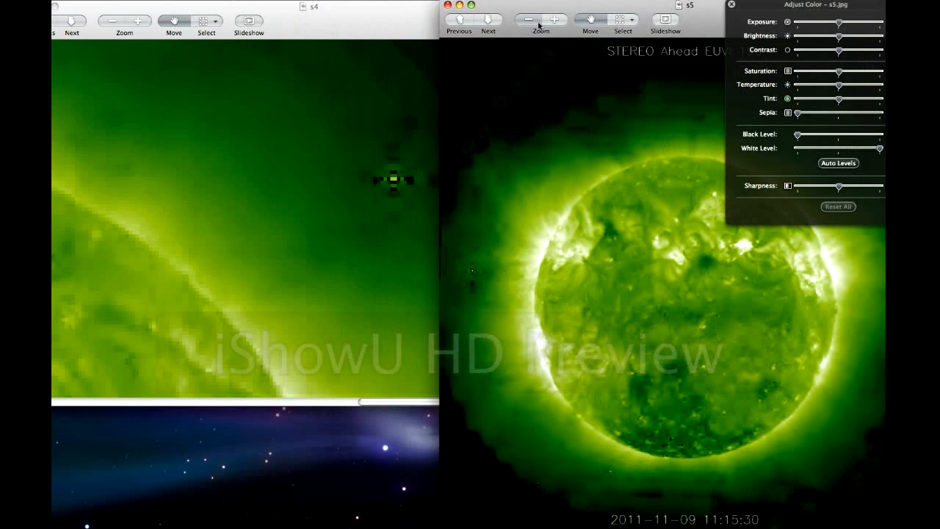
Zoom in on the bright cross-shaped object near the sun's edge in s5
{"action": "left_click", "coordinate": [540, 21]}
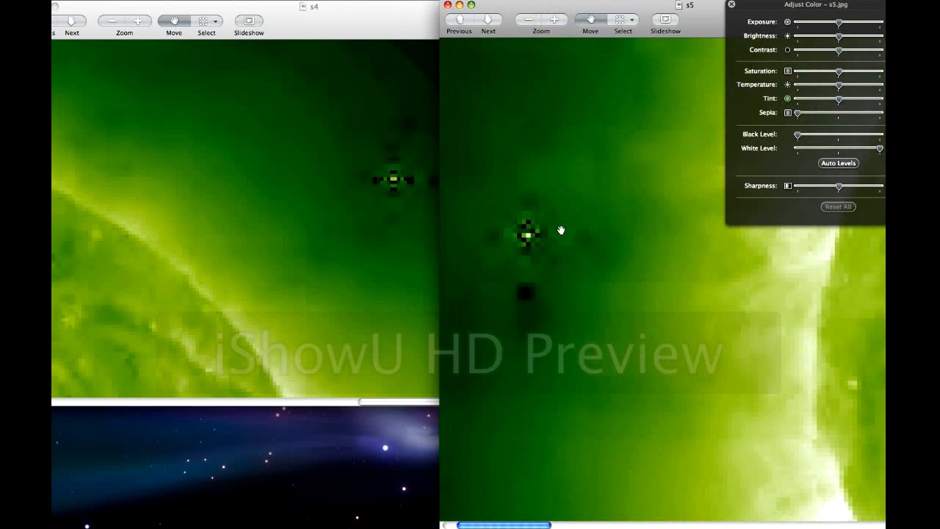
{"action": "mouse_move", "coordinate": [526, 197]}
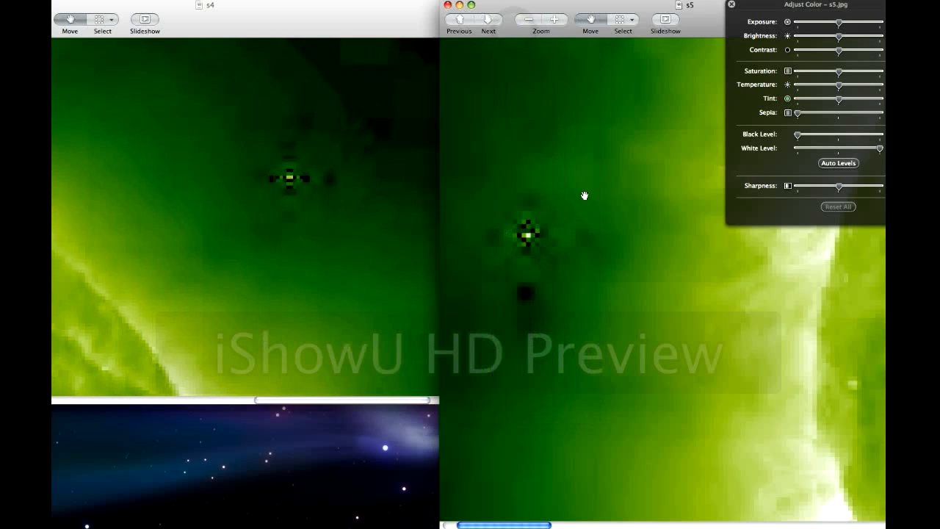
{"action": "mouse_move", "coordinate": [585, 309]}
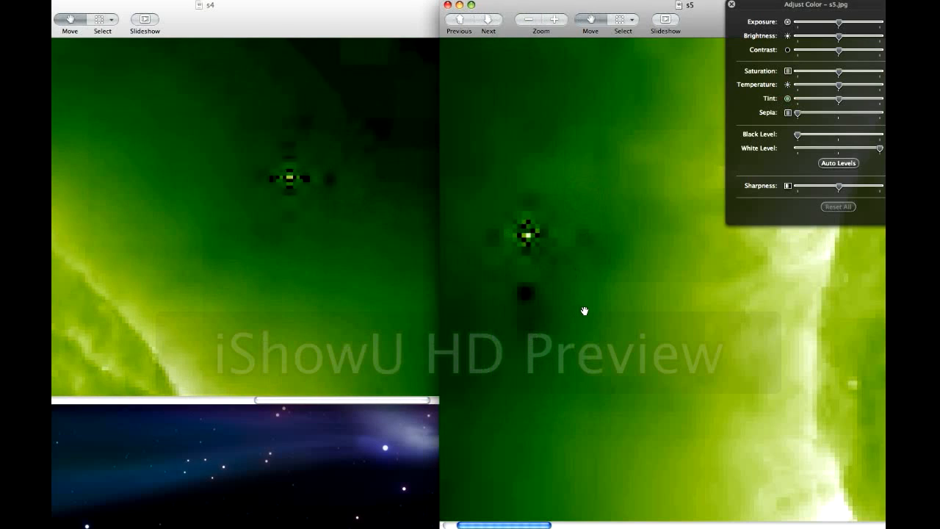
{"action": "mouse_move", "coordinate": [573, 148]}
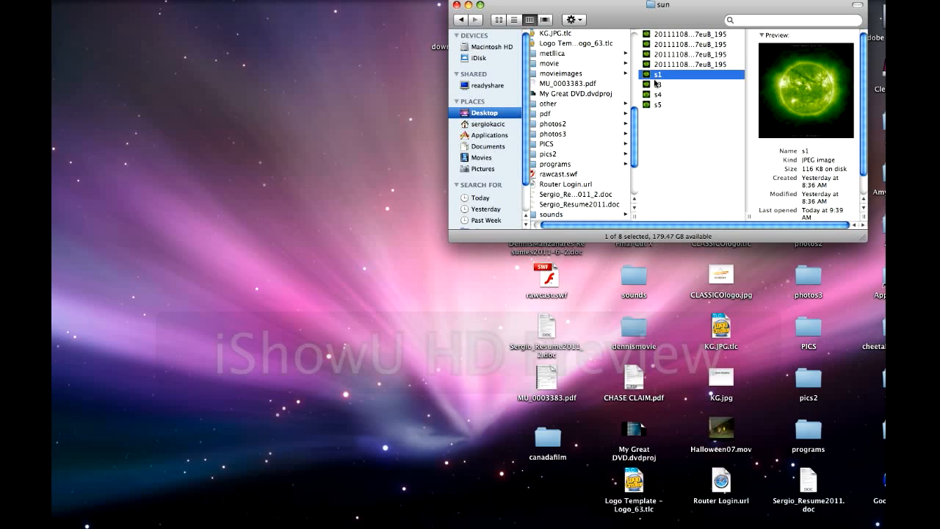
{"action": "mouse_move", "coordinate": [623, 11]}
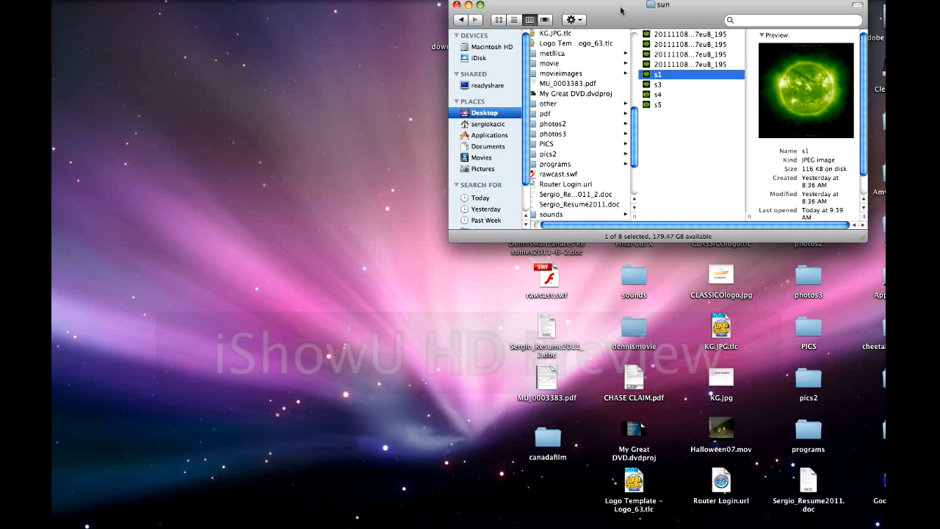
{"action": "mouse_move", "coordinate": [596, 38]}
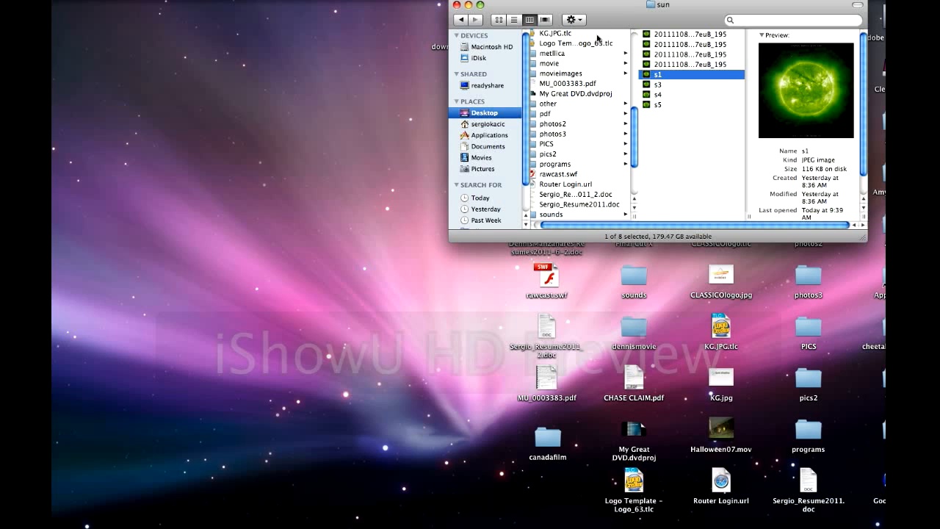
{"action": "mouse_move", "coordinate": [615, 16]}
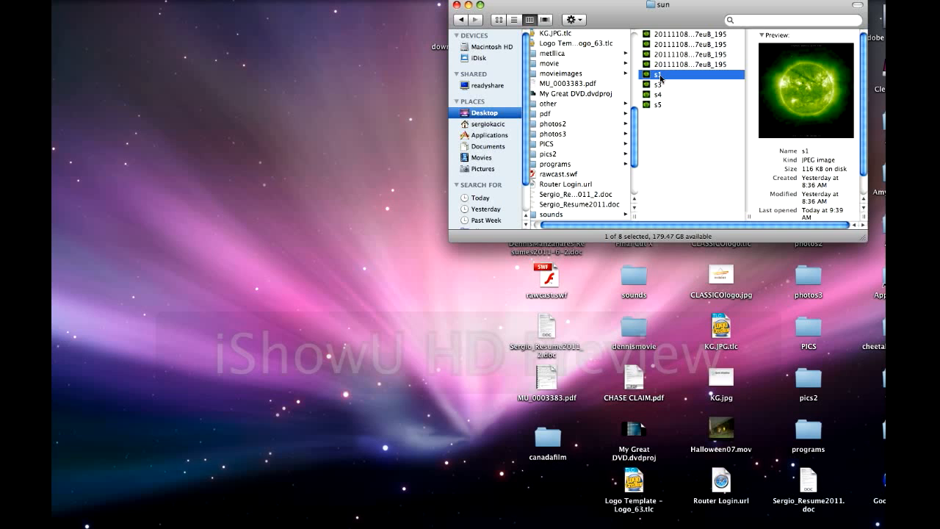
Open the sun image s1 from the Finder sun folder in Preview
{"action": "double_click", "coordinate": [655, 74]}
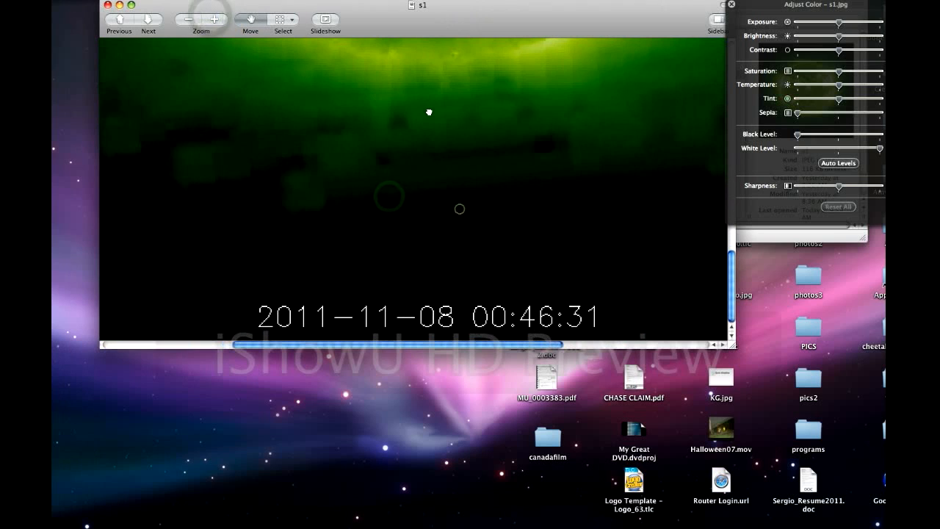
{"action": "mouse_move", "coordinate": [296, 202]}
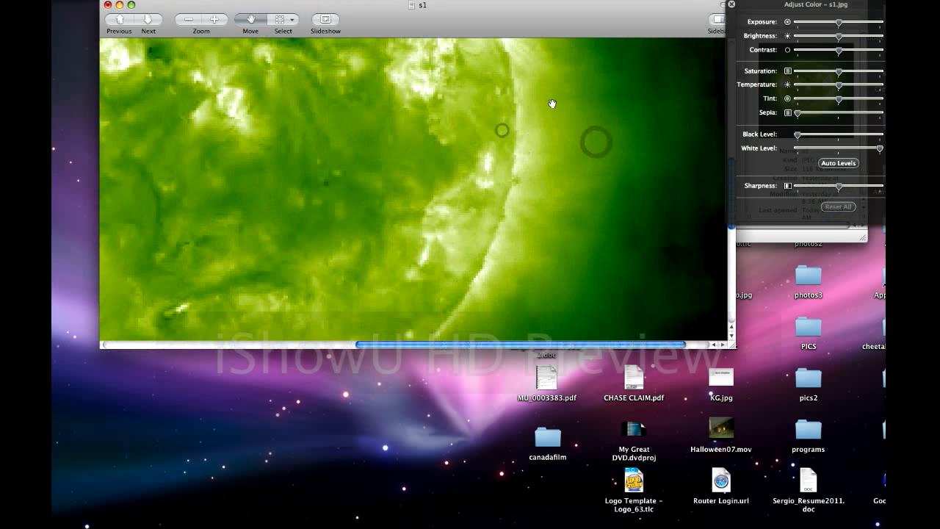
Pan the zoomed s1 image to frame the bright object above the sun's green limb
{"action": "left_click_drag", "start_coordinate": [553, 103], "coordinate": [221, 94]}
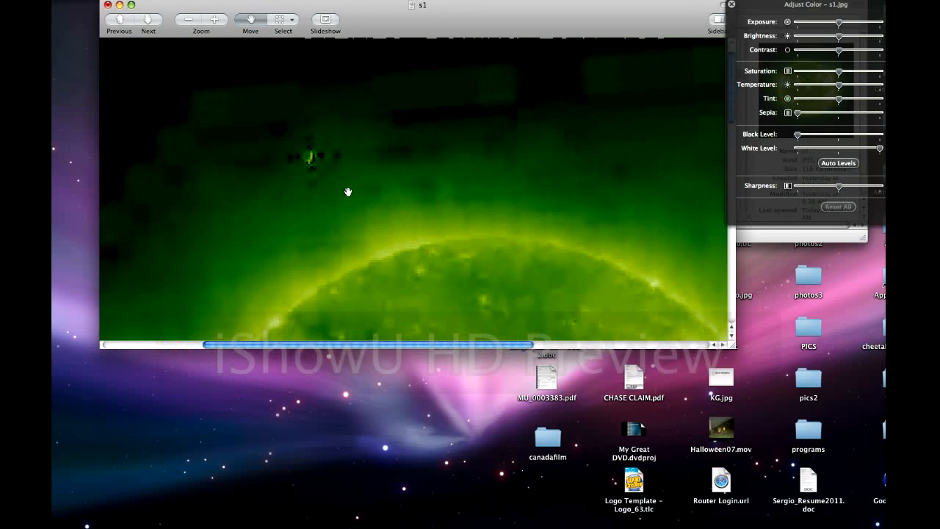
{"action": "mouse_move", "coordinate": [311, 168]}
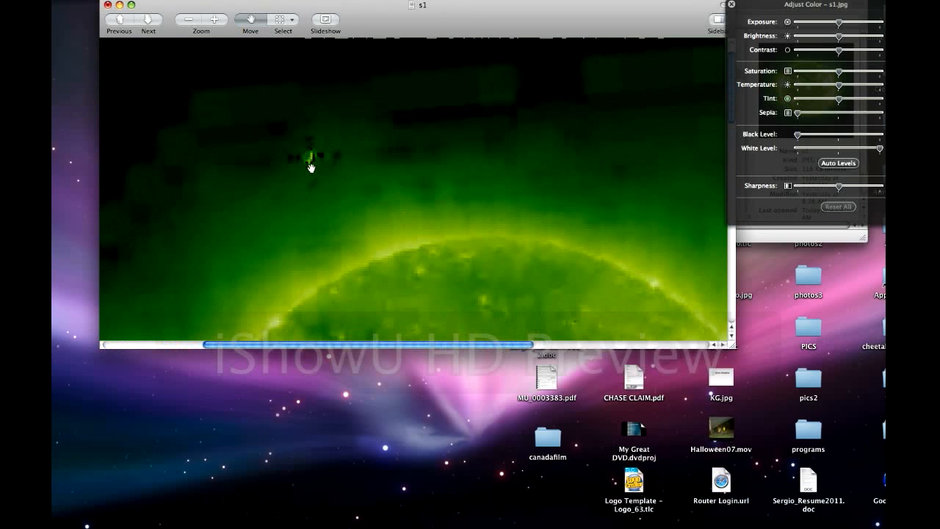
{"action": "mouse_move", "coordinate": [301, 144]}
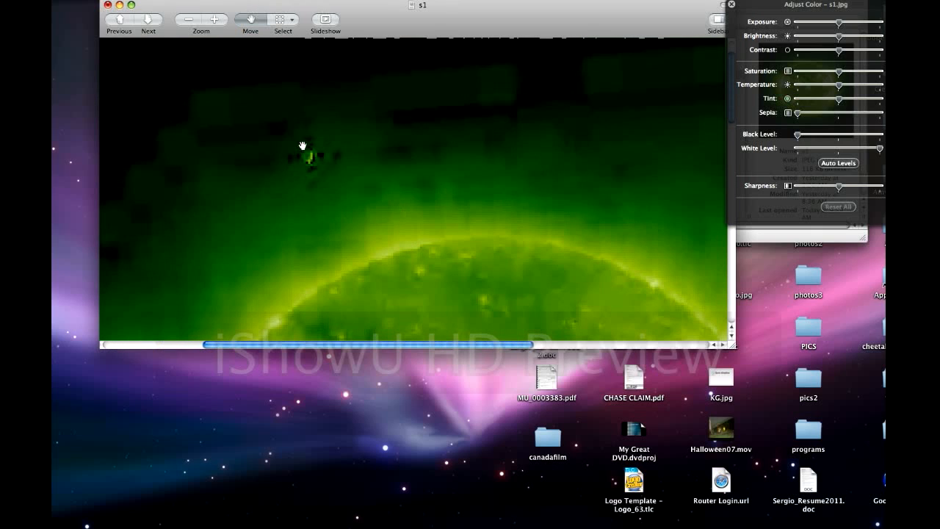
{"action": "mouse_move", "coordinate": [485, 87]}
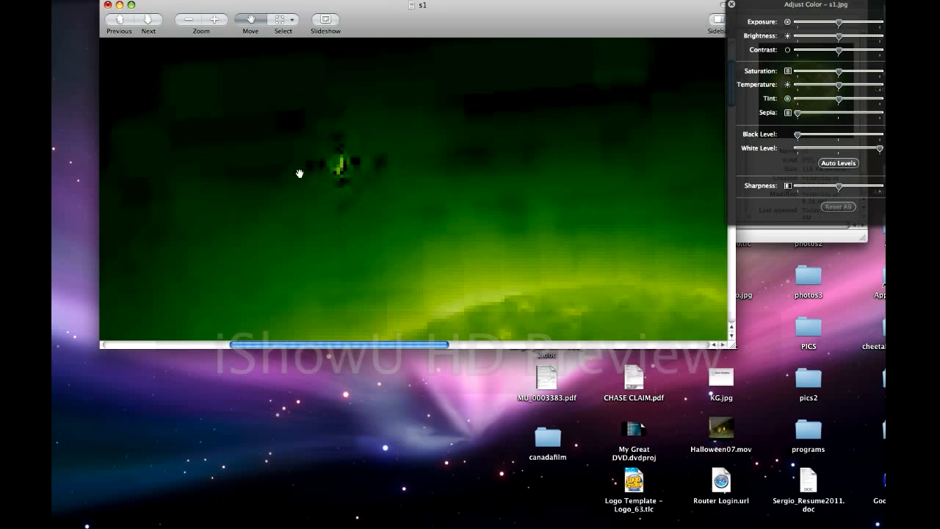
{"action": "mouse_move", "coordinate": [343, 182]}
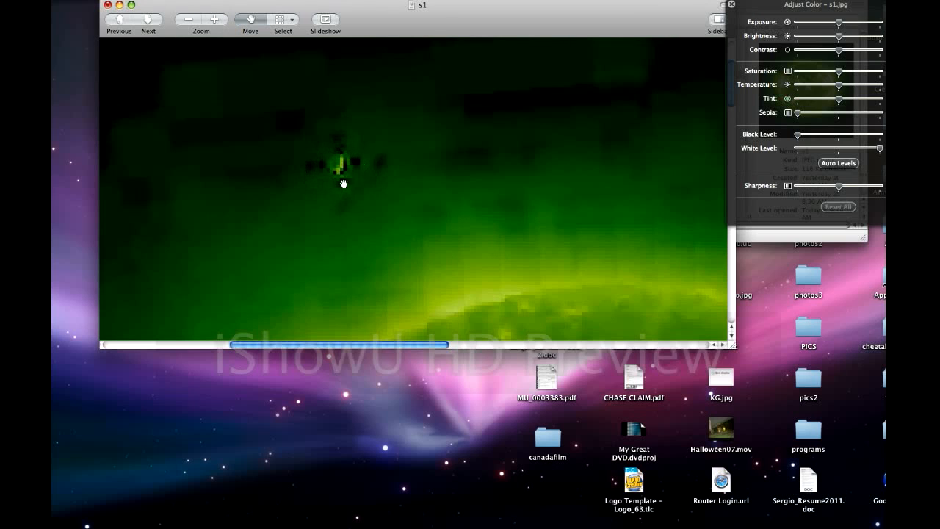
{"action": "mouse_move", "coordinate": [356, 160]}
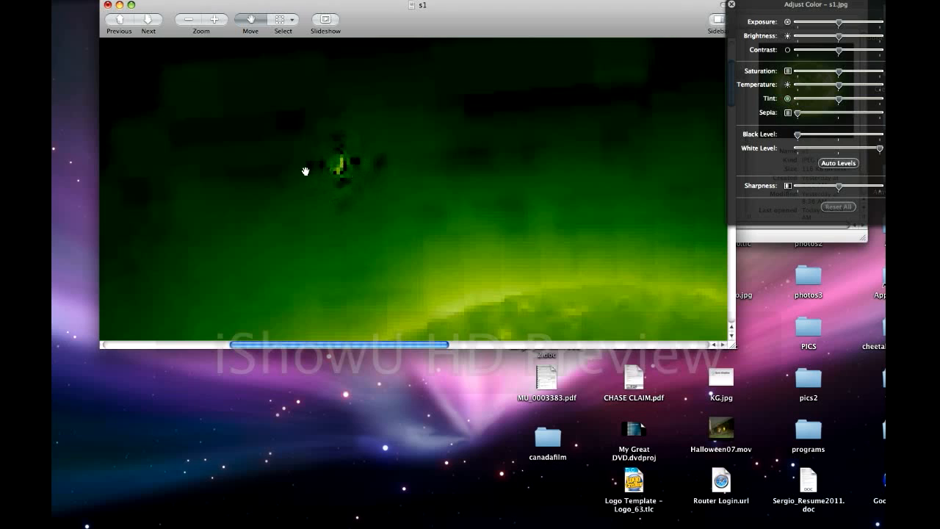
{"action": "mouse_move", "coordinate": [351, 173]}
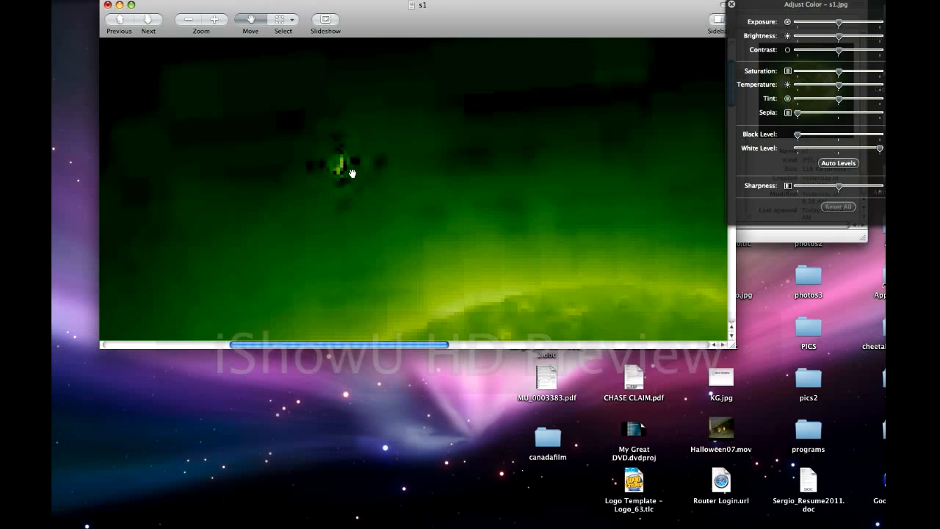
{"action": "mouse_move", "coordinate": [341, 165]}
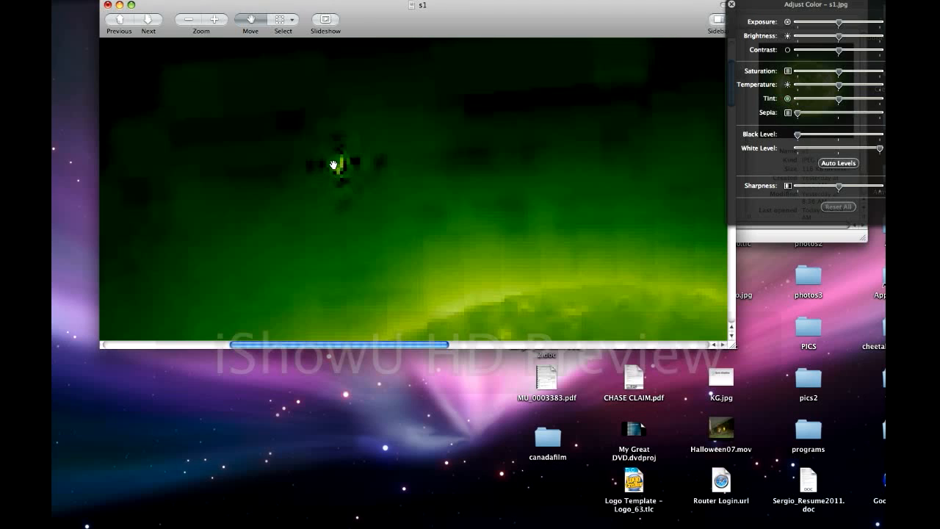
{"action": "mouse_move", "coordinate": [314, 153]}
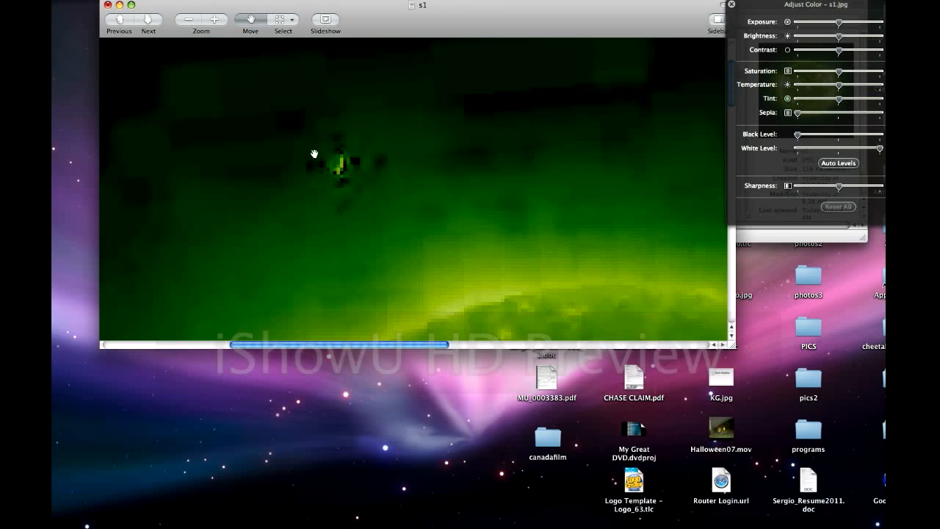
{"action": "mouse_move", "coordinate": [355, 185]}
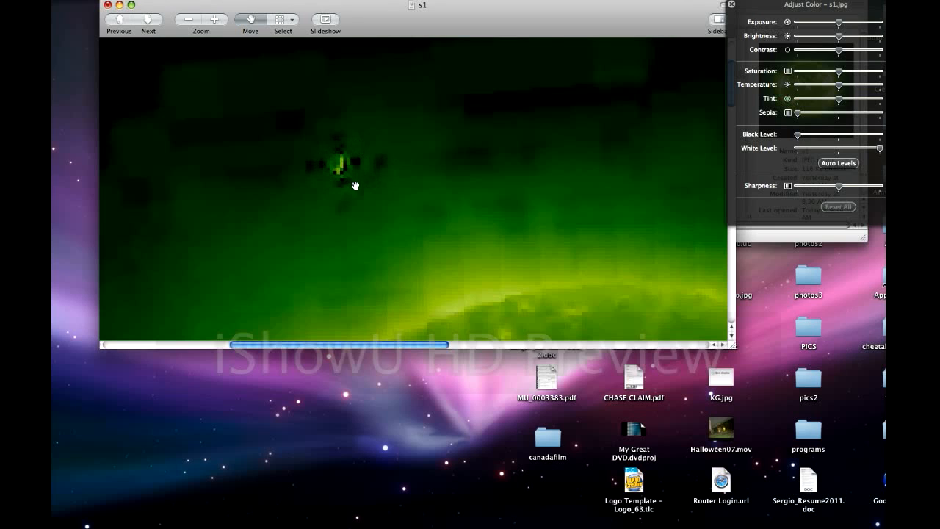
{"action": "mouse_move", "coordinate": [413, 169]}
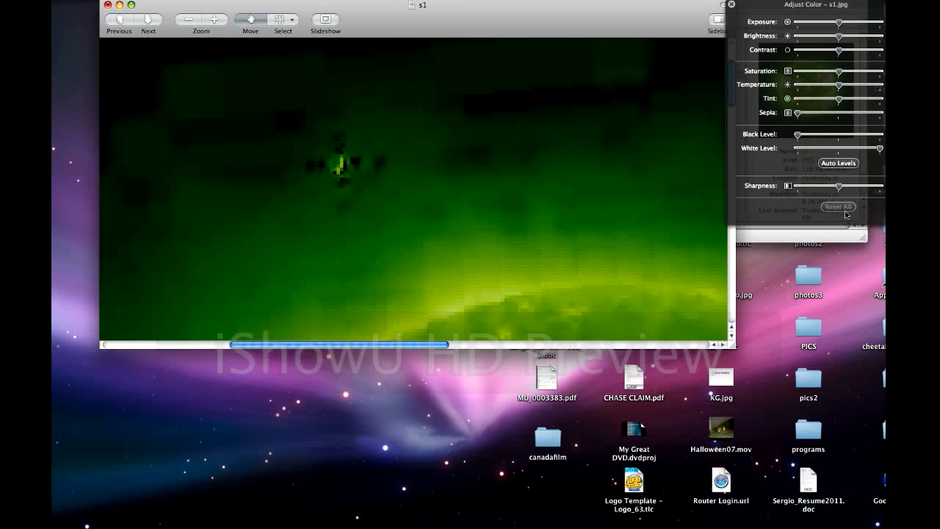
{"action": "mouse_move", "coordinate": [866, 160]}
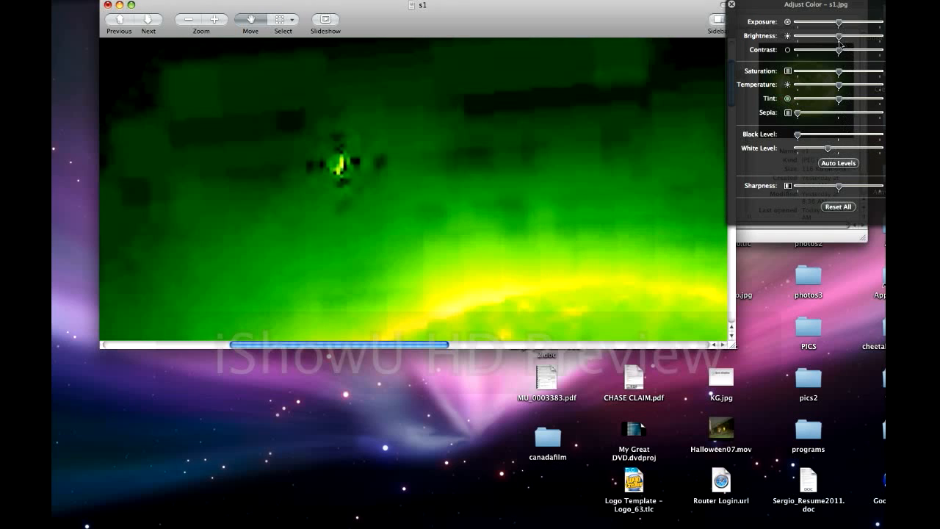
{"action": "left_click_drag", "start_coordinate": [843, 50], "coordinate": [854, 50]}
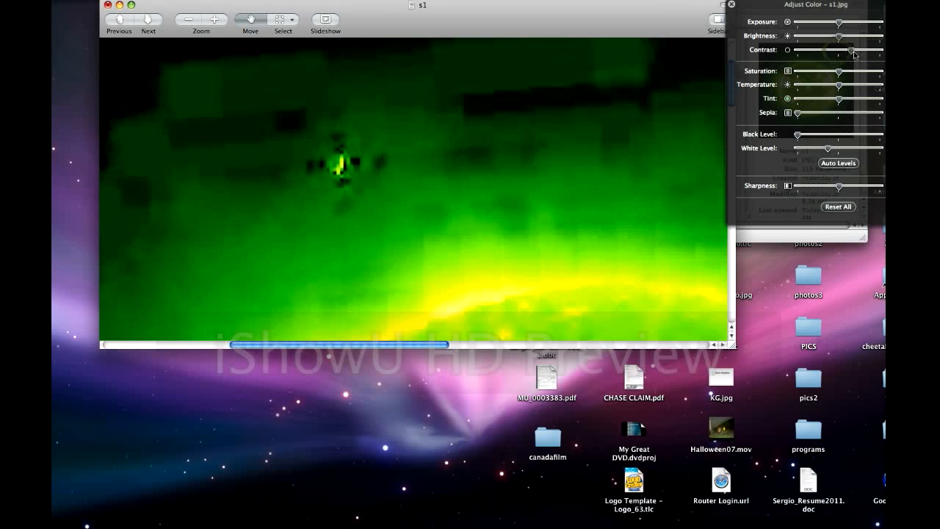
{"action": "left_click_drag", "start_coordinate": [854, 55], "coordinate": [787, 50]}
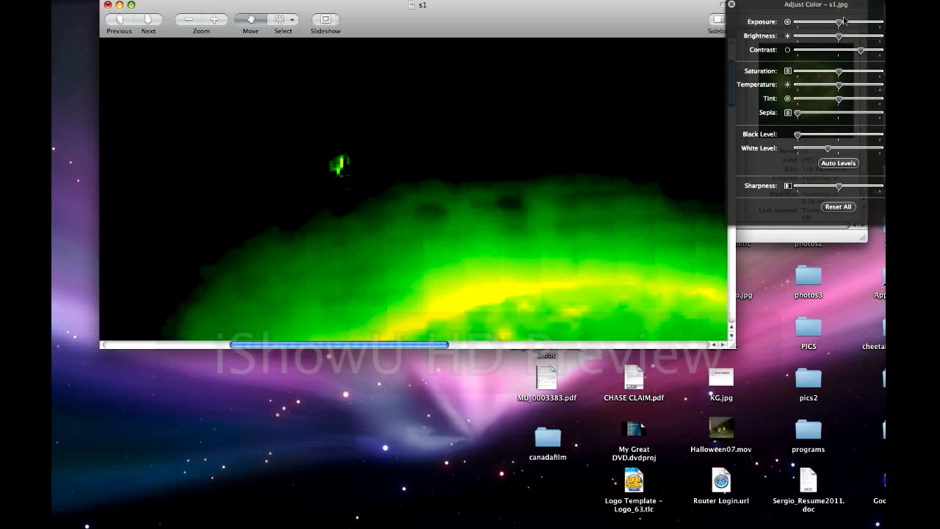
{"action": "left_click_drag", "start_coordinate": [815, 50], "coordinate": [850, 50]}
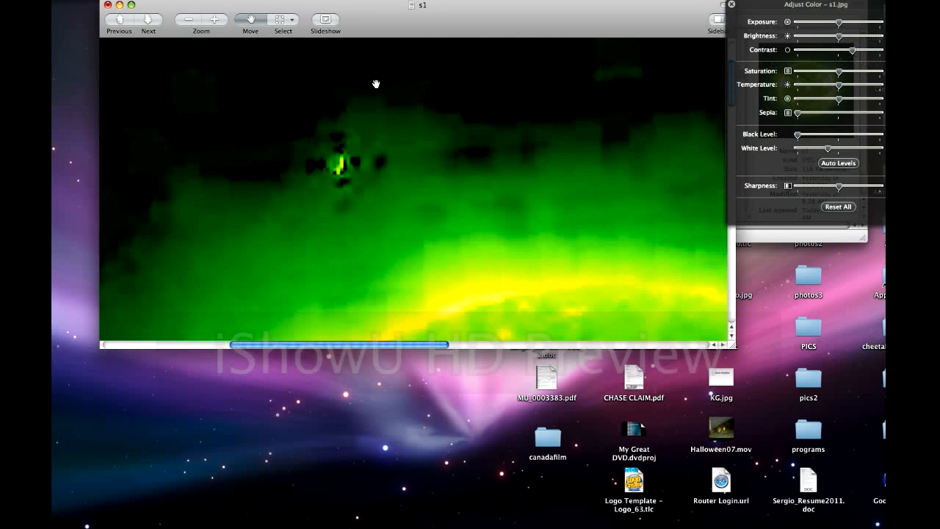
{"action": "mouse_move", "coordinate": [358, 202]}
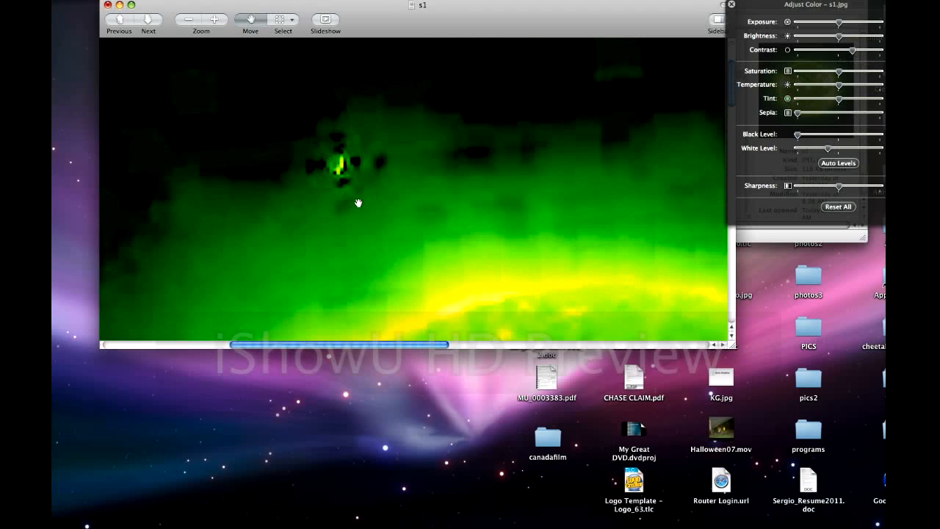
{"action": "mouse_move", "coordinate": [376, 139]}
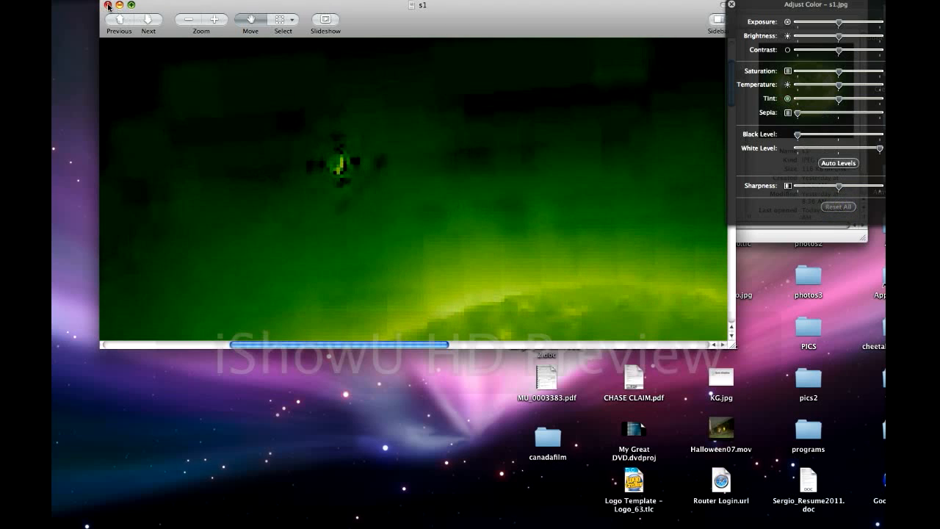
Close s1 discarding its colour changes, then close the sun folder window
{"action": "left_click", "coordinate": [107, 6]}
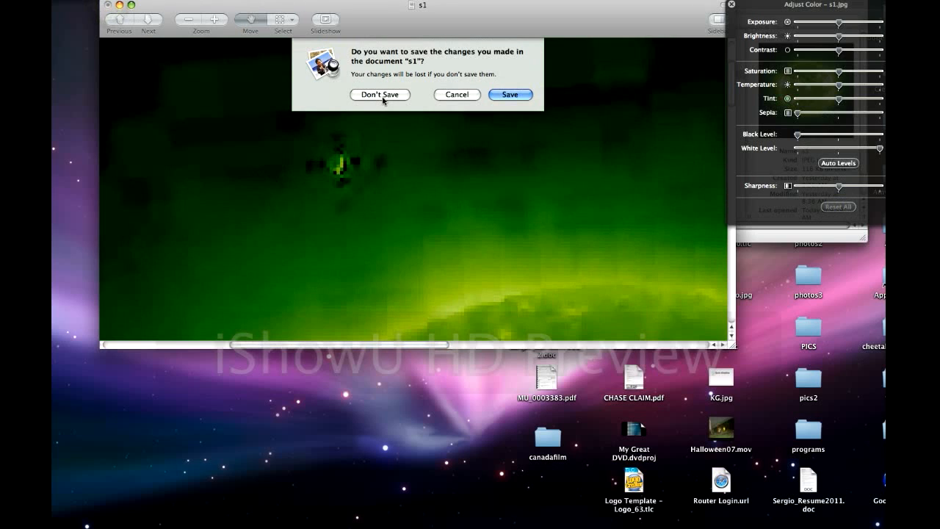
{"action": "left_click", "coordinate": [380, 94]}
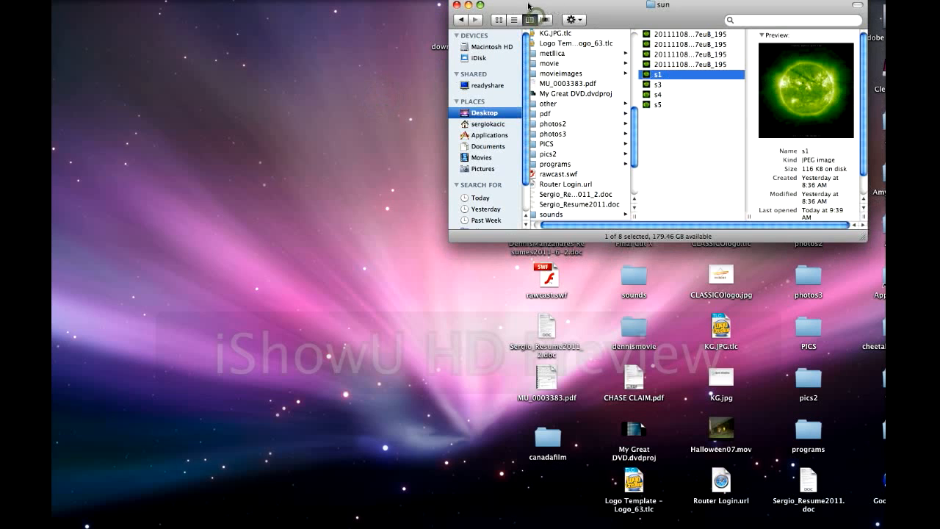
{"action": "left_click", "coordinate": [461, 6]}
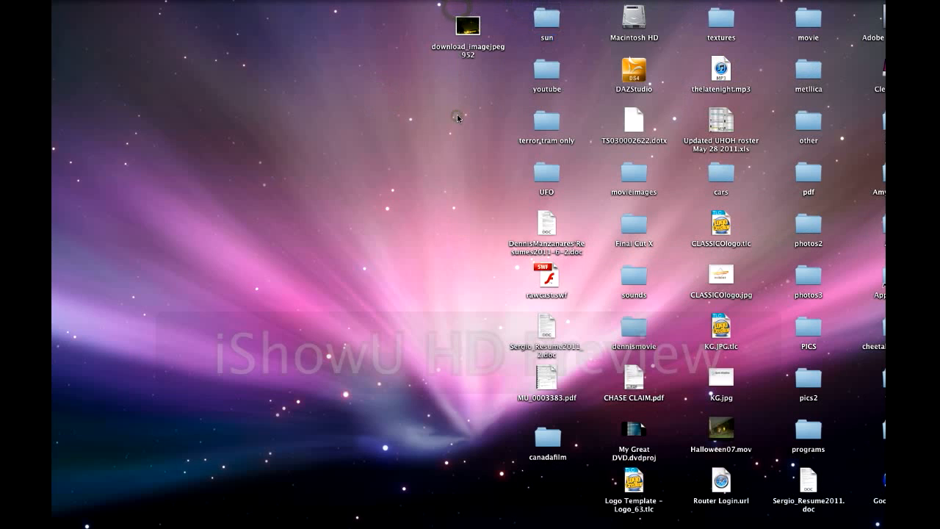
{"action": "mouse_move", "coordinate": [468, 37]}
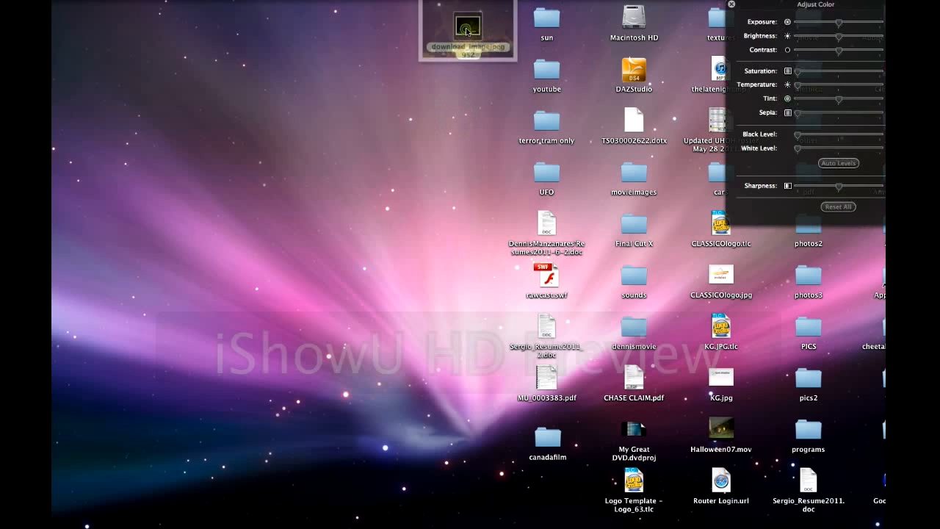
Open download_image.jpeg, the night-sky photo of lights over houses, in Preview
{"action": "double_click", "coordinate": [467, 28]}
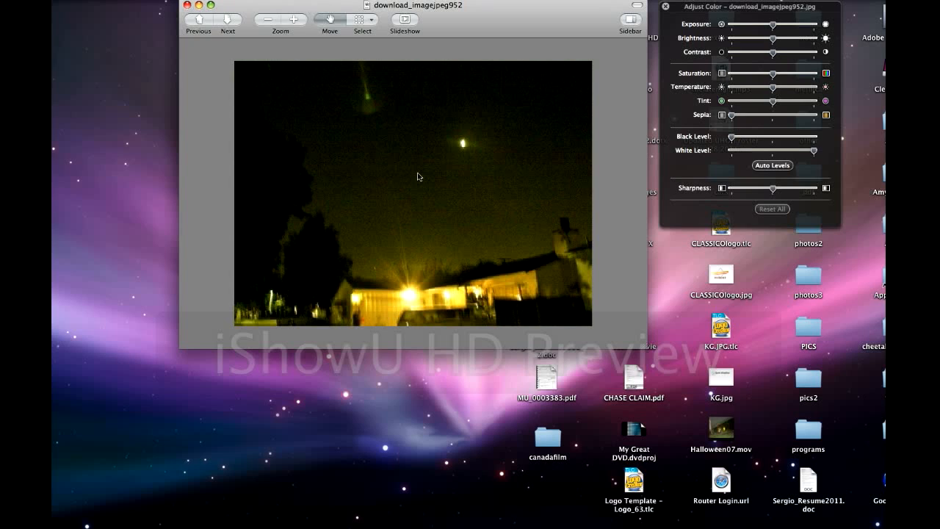
{"action": "mouse_move", "coordinate": [437, 159]}
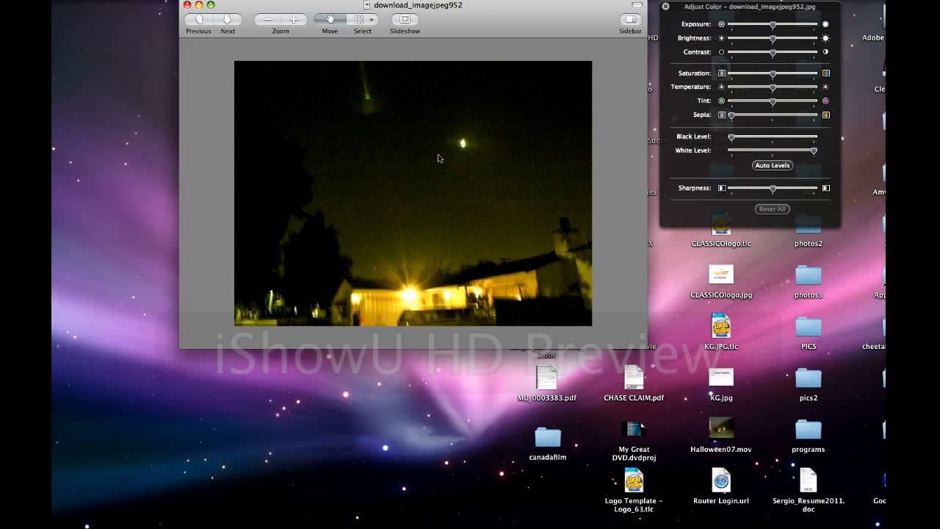
{"action": "mouse_move", "coordinate": [464, 156]}
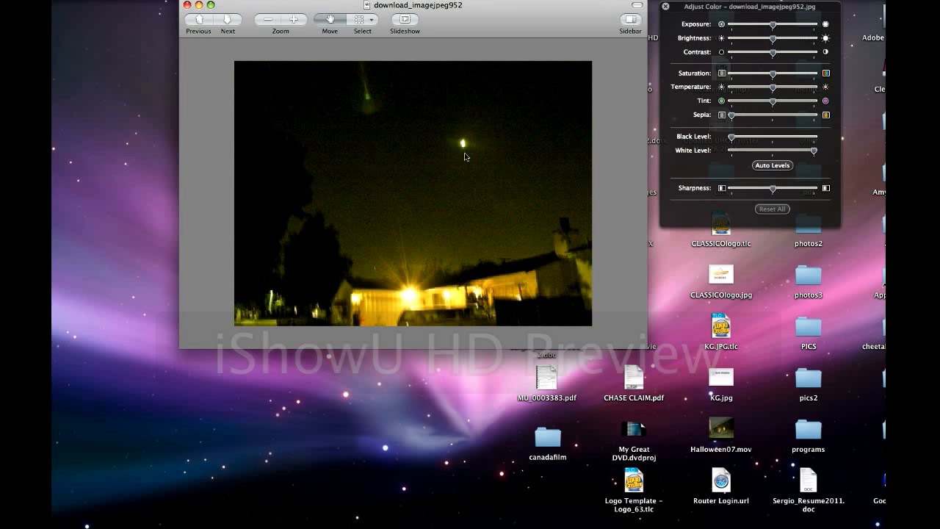
{"action": "mouse_move", "coordinate": [470, 139]}
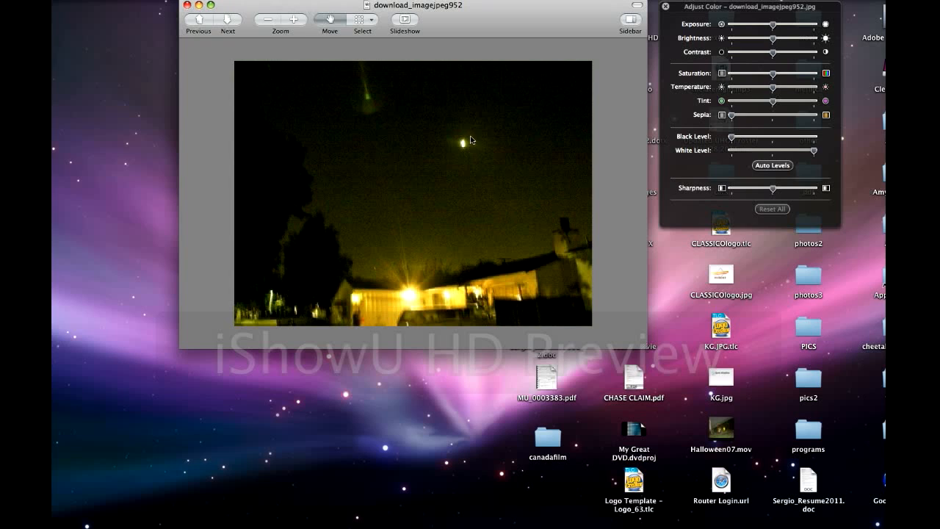
{"action": "mouse_move", "coordinate": [486, 145]}
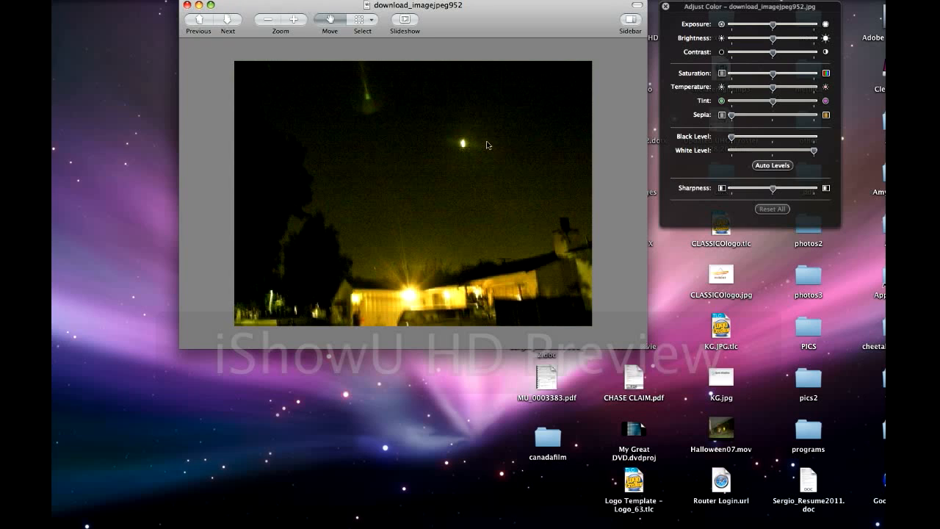
{"action": "mouse_move", "coordinate": [359, 71]}
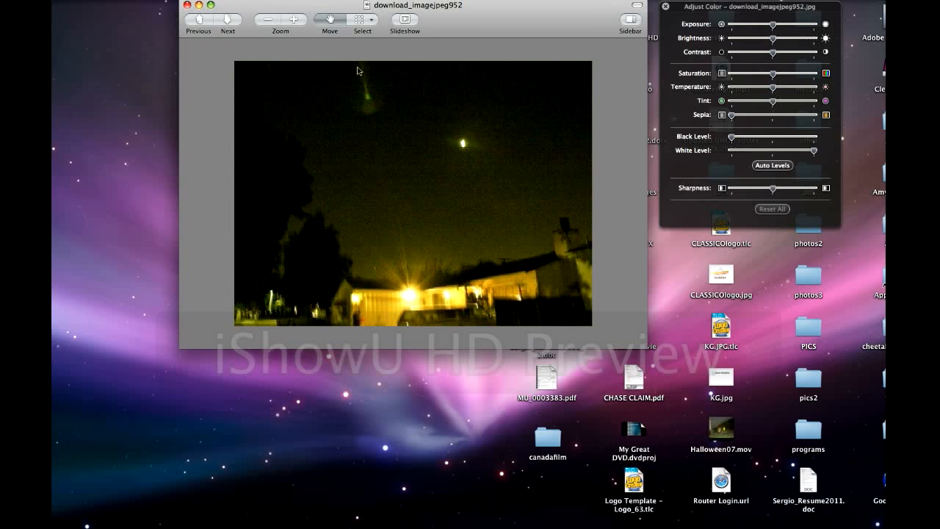
{"action": "mouse_move", "coordinate": [353, 95]}
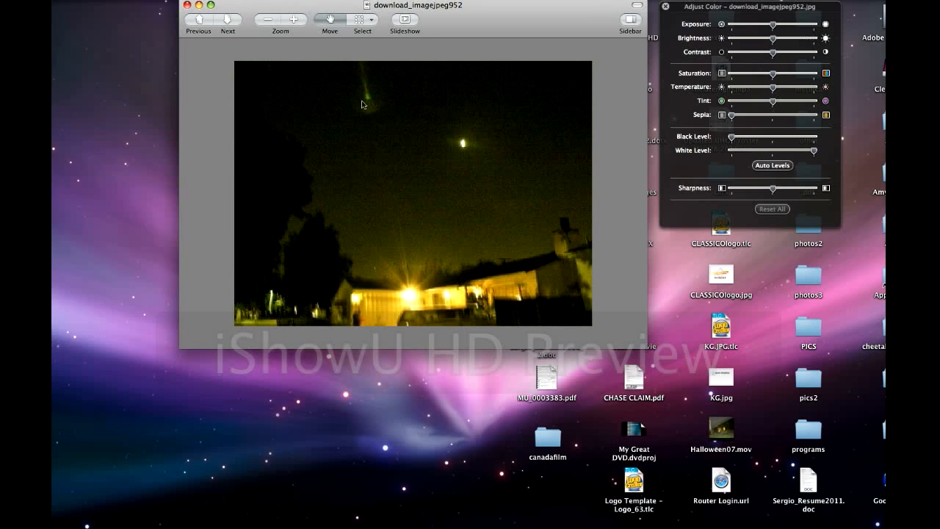
{"action": "mouse_move", "coordinate": [390, 96]}
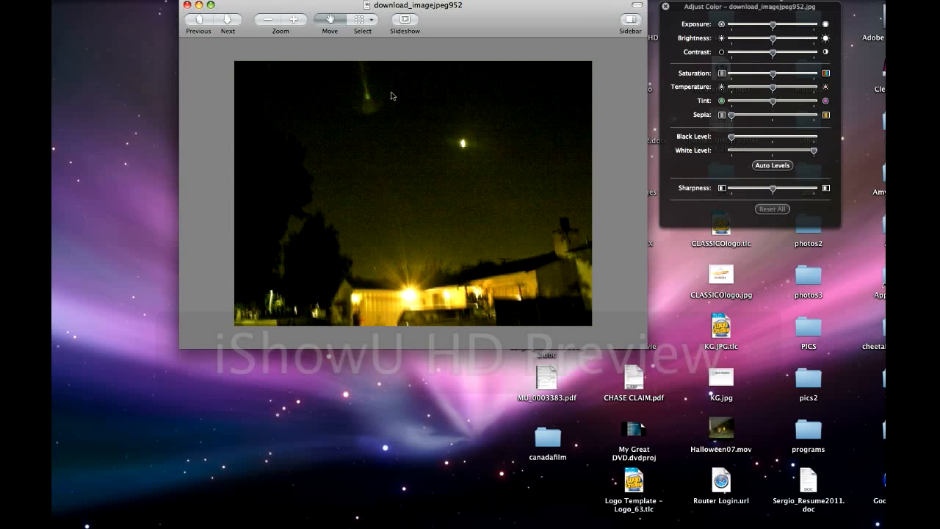
Lower the White Level to brighten the night photo until the sky glows yellow and a green streak appears
{"action": "left_click_drag", "start_coordinate": [775, 188], "coordinate": [780, 188]}
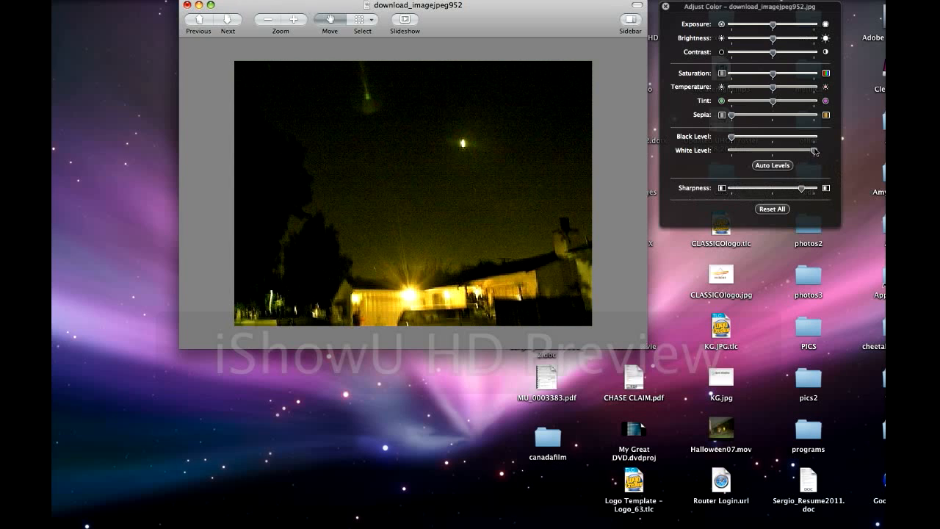
{"action": "left_click_drag", "start_coordinate": [793, 150], "coordinate": [781, 151]}
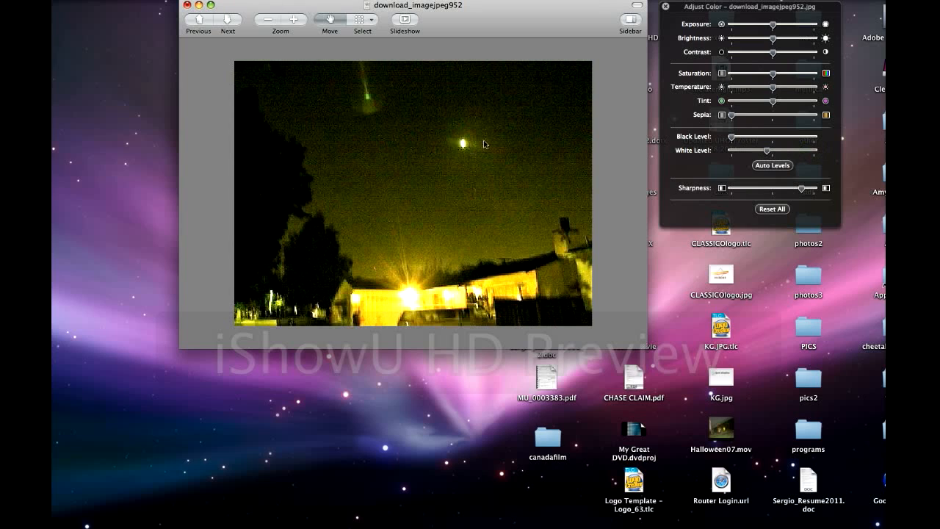
{"action": "mouse_move", "coordinate": [452, 145]}
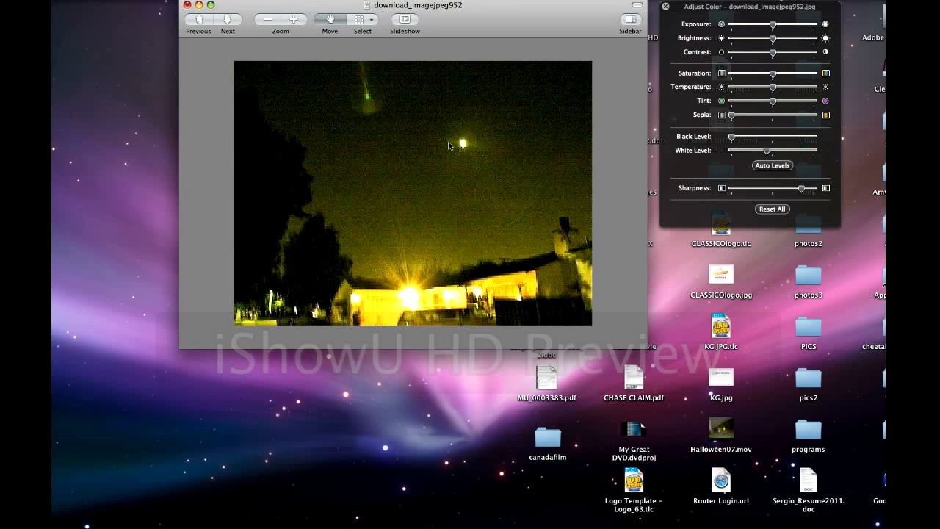
{"action": "mouse_move", "coordinate": [369, 85]}
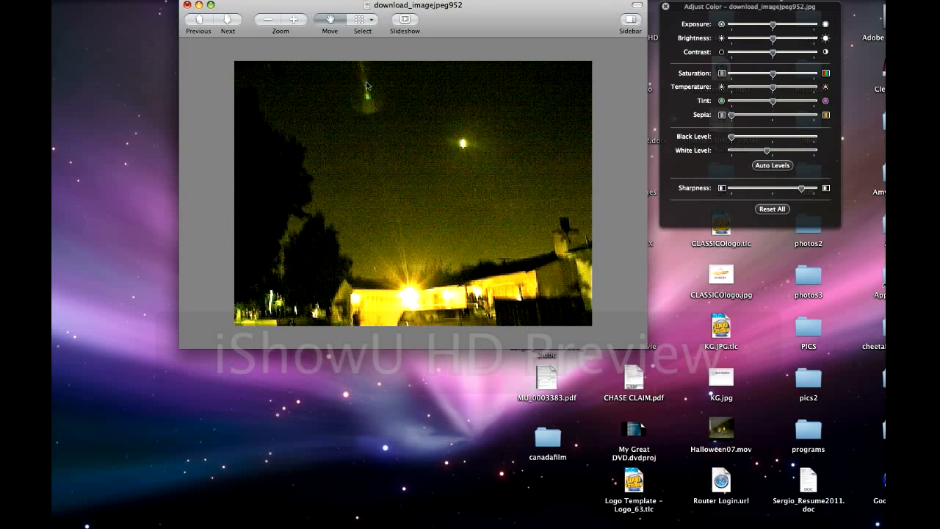
{"action": "mouse_move", "coordinate": [360, 81]}
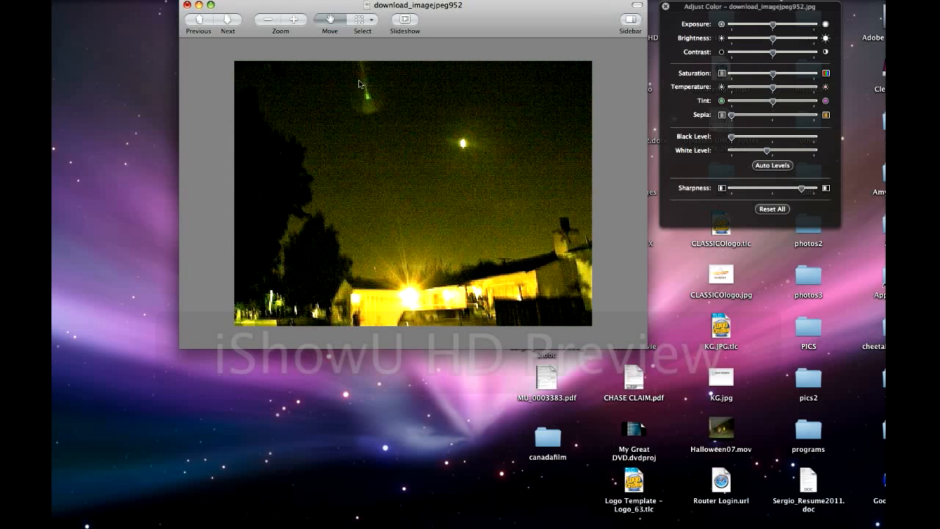
{"action": "mouse_move", "coordinate": [367, 109]}
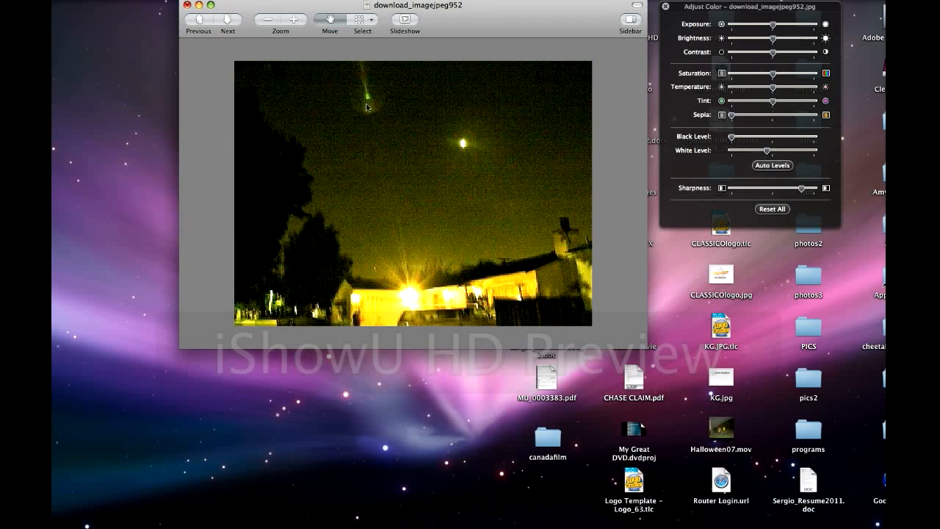
{"action": "mouse_move", "coordinate": [369, 135]}
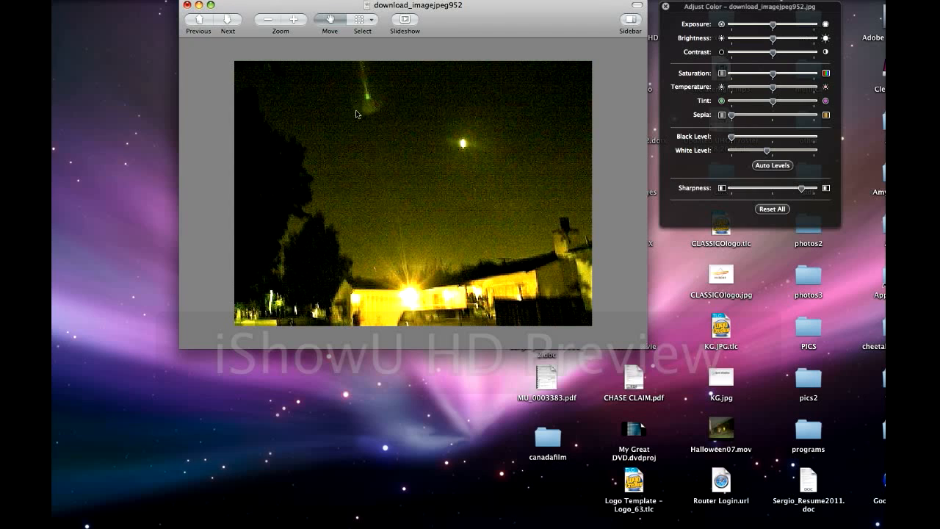
{"action": "mouse_move", "coordinate": [360, 106]}
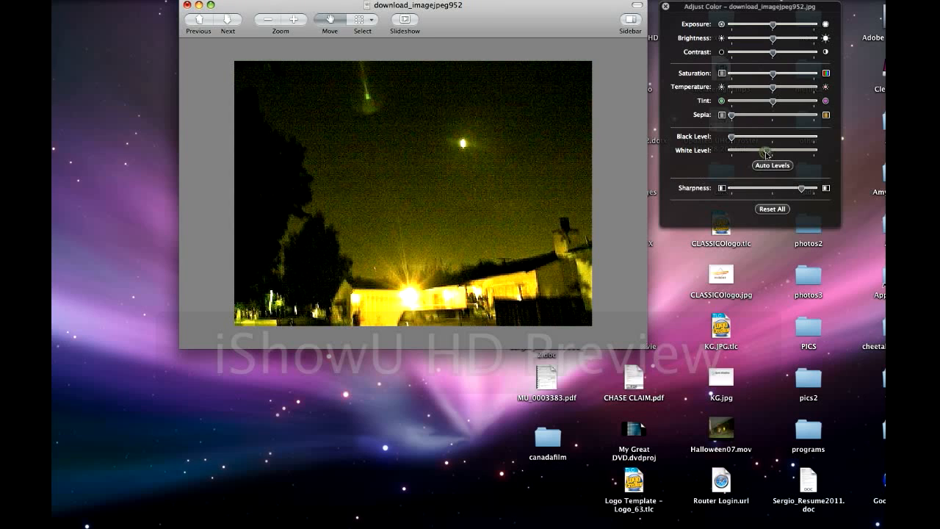
{"action": "left_click", "coordinate": [773, 164]}
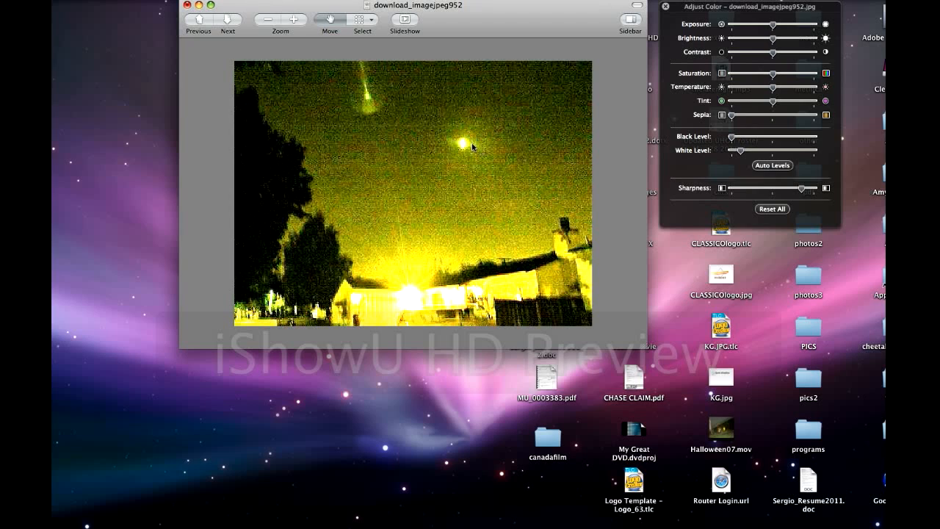
{"action": "mouse_move", "coordinate": [367, 101]}
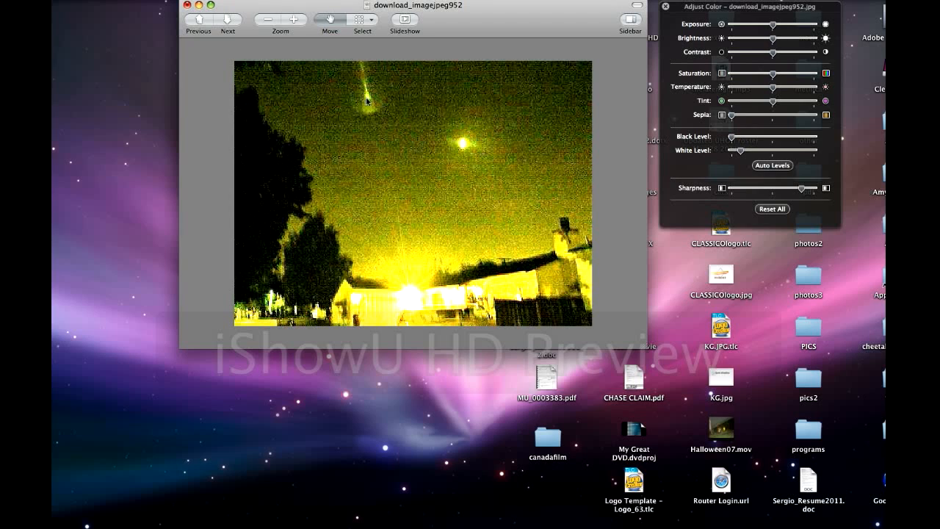
{"action": "mouse_move", "coordinate": [395, 236]}
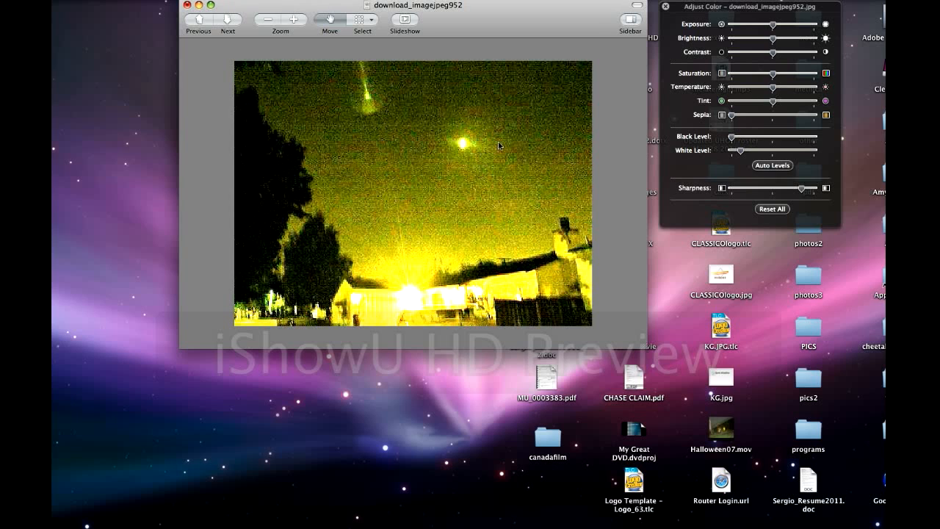
Reset All colour adjustments, returning the night photo to its original dark look
{"action": "left_click", "coordinate": [772, 208]}
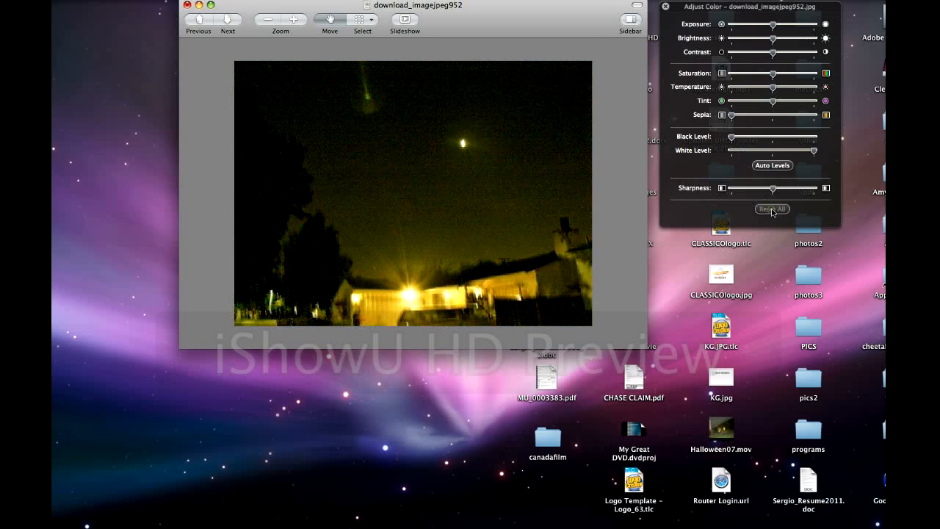
{"action": "left_click", "coordinate": [772, 209]}
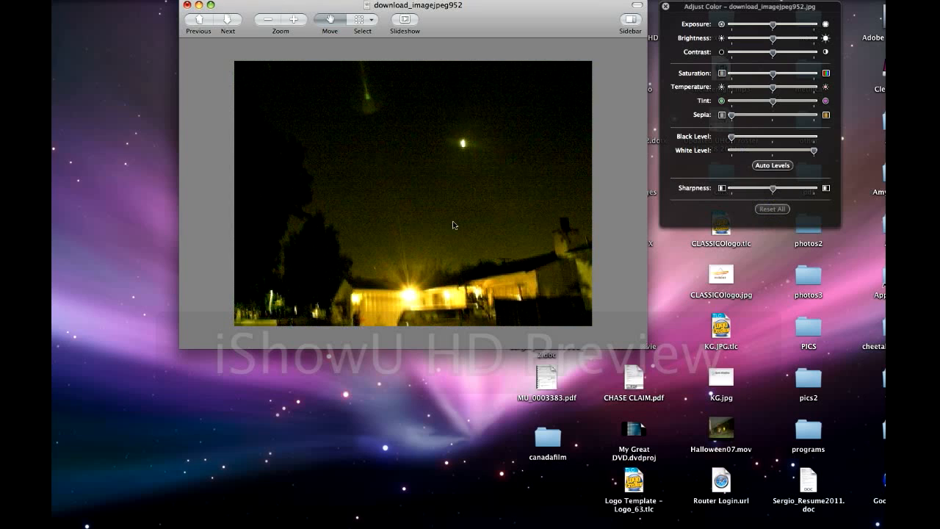
{"action": "mouse_move", "coordinate": [433, 307]}
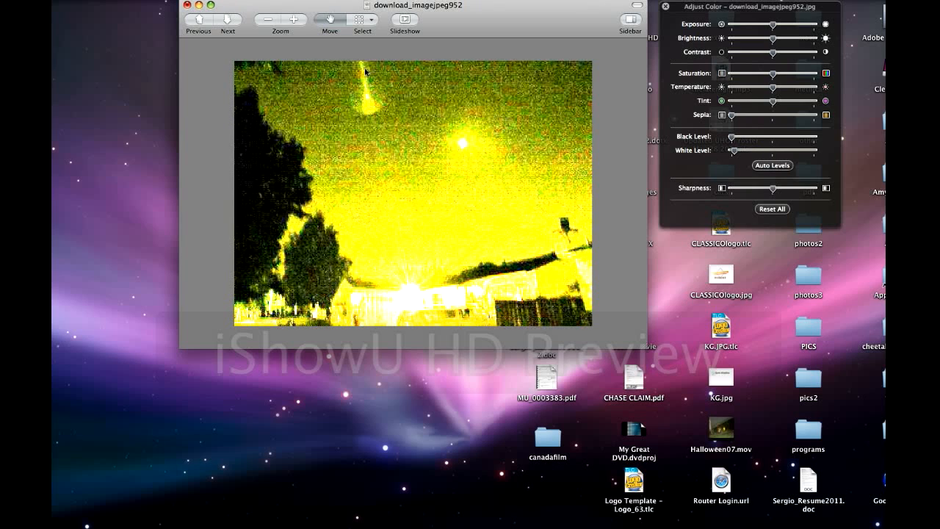
Briefly brighten the photo again, then restore its original dark colours with Reset All
{"action": "left_click", "coordinate": [772, 209]}
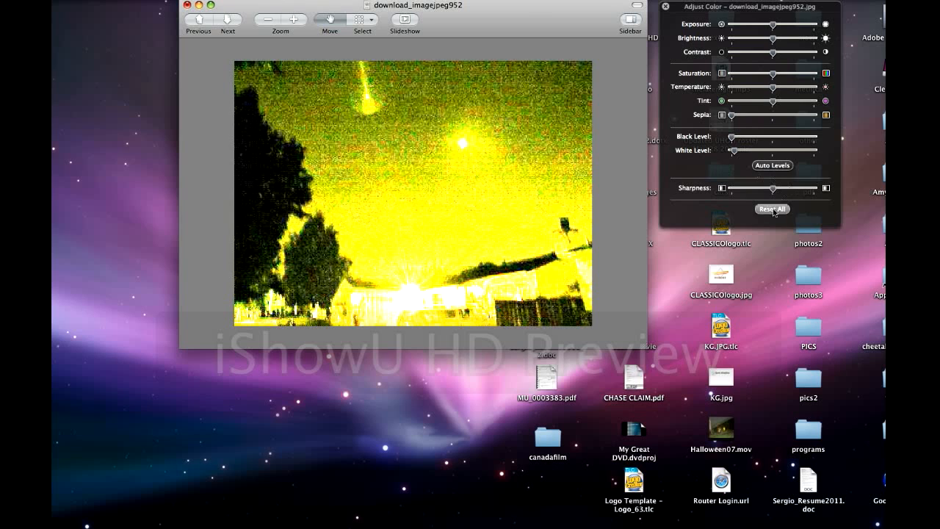
{"action": "left_click", "coordinate": [772, 208]}
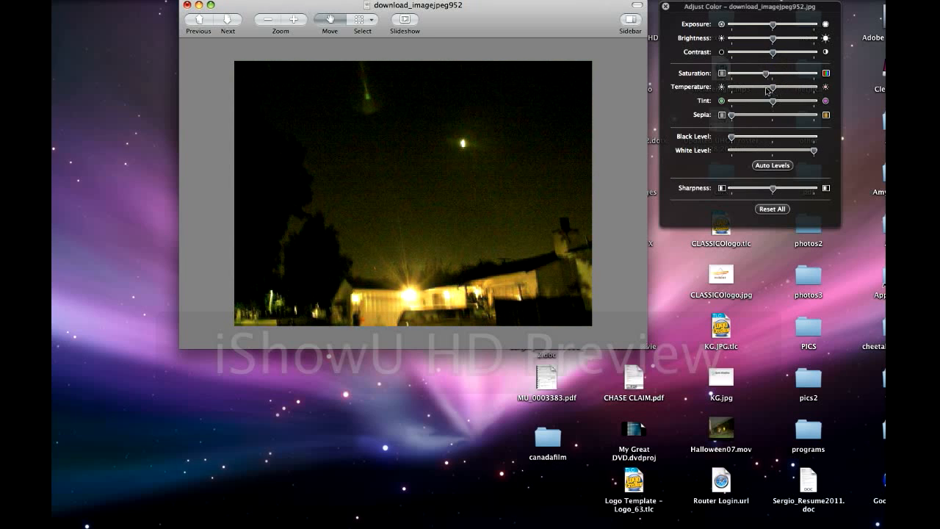
{"action": "left_click_drag", "start_coordinate": [764, 90], "coordinate": [772, 90]}
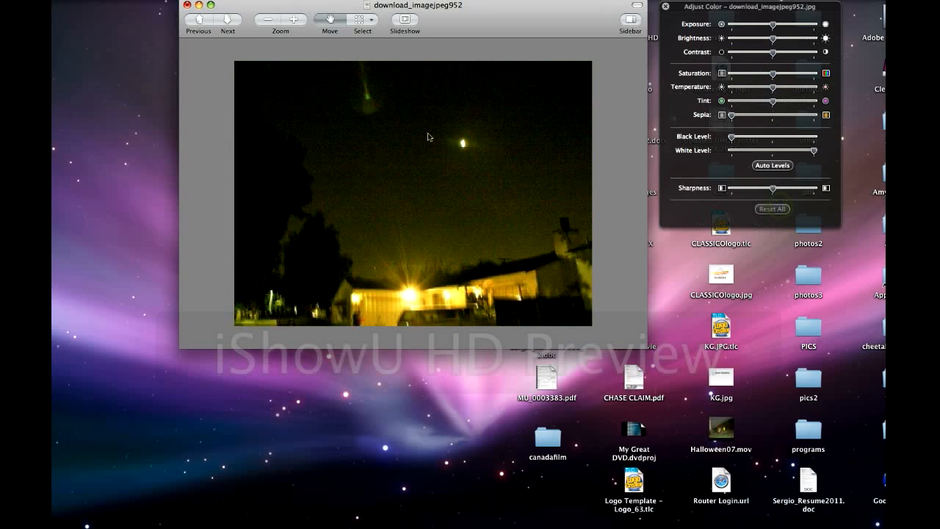
{"action": "mouse_move", "coordinate": [381, 113]}
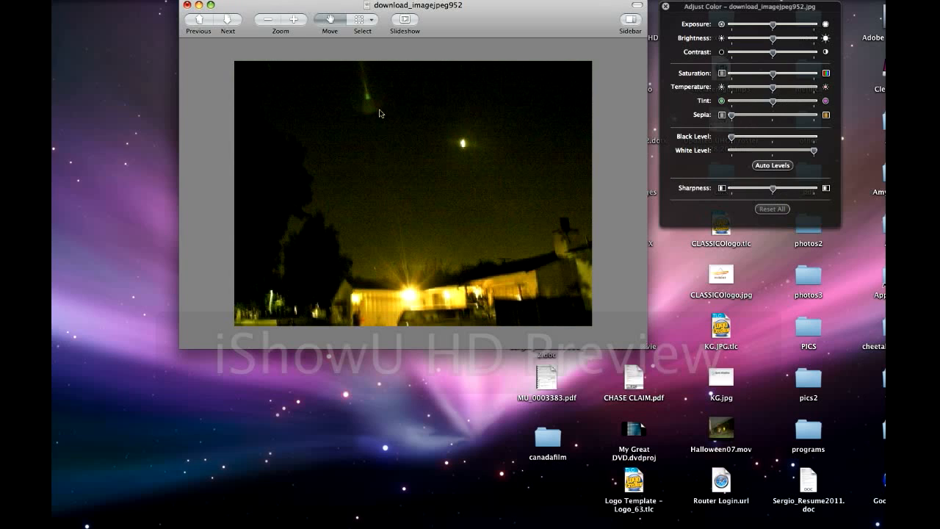
{"action": "mouse_move", "coordinate": [288, 201]}
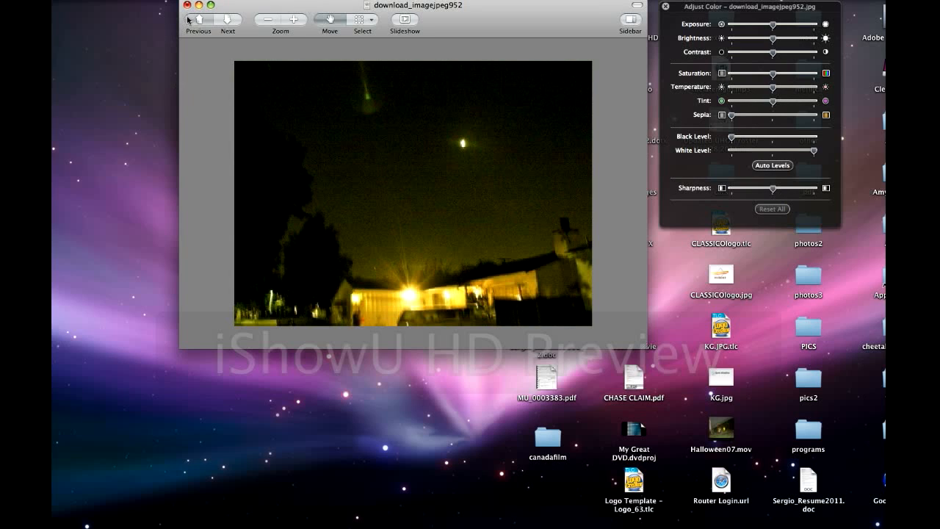
{"action": "mouse_move", "coordinate": [196, 21]}
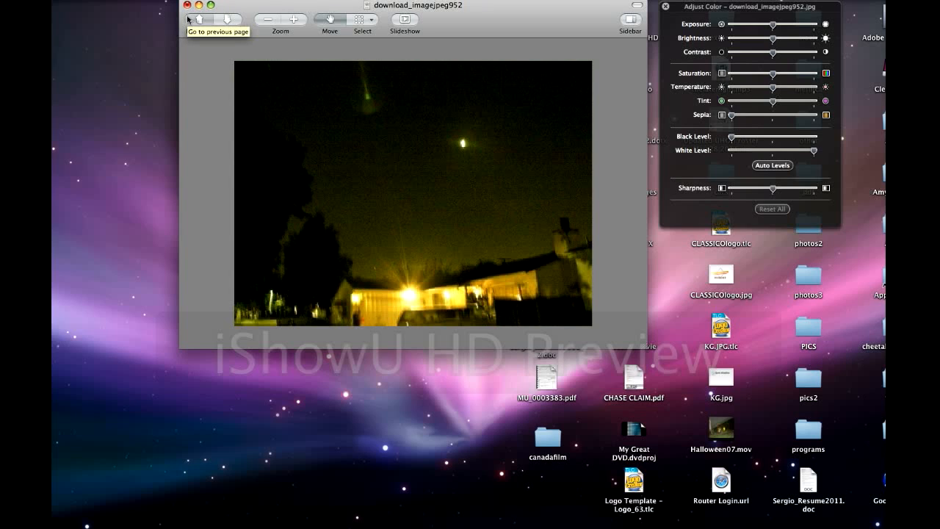